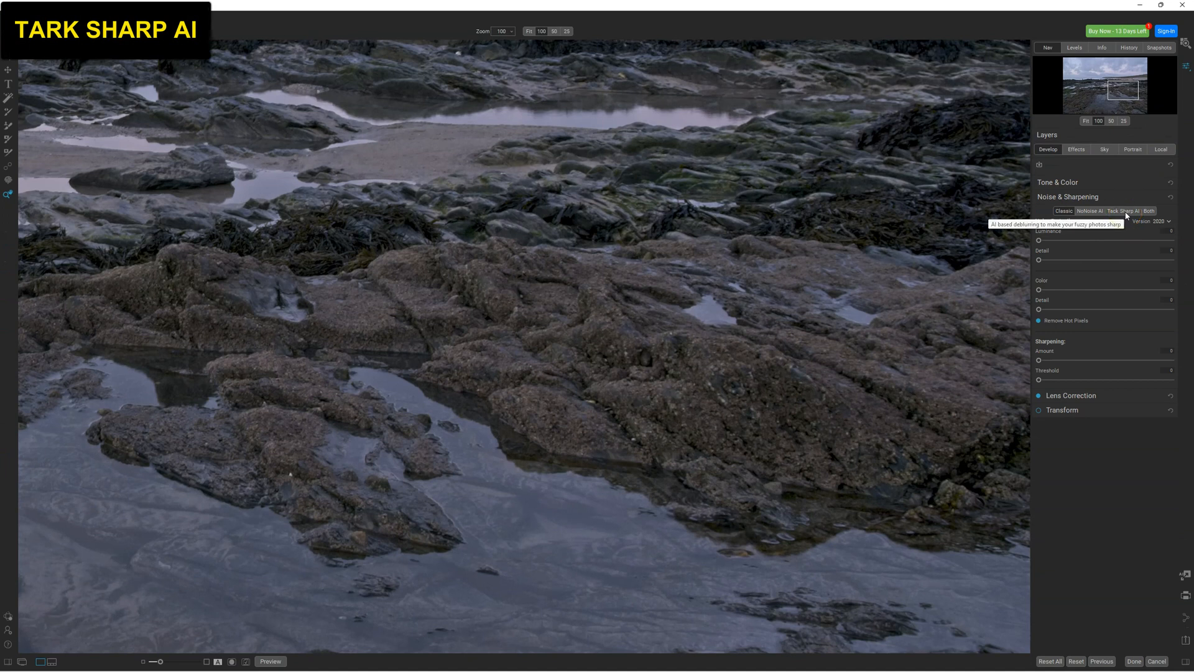
Enable Tack Sharp AI, compare with the split-preview divider, and lower deblur strength from 100
click(1062, 211)
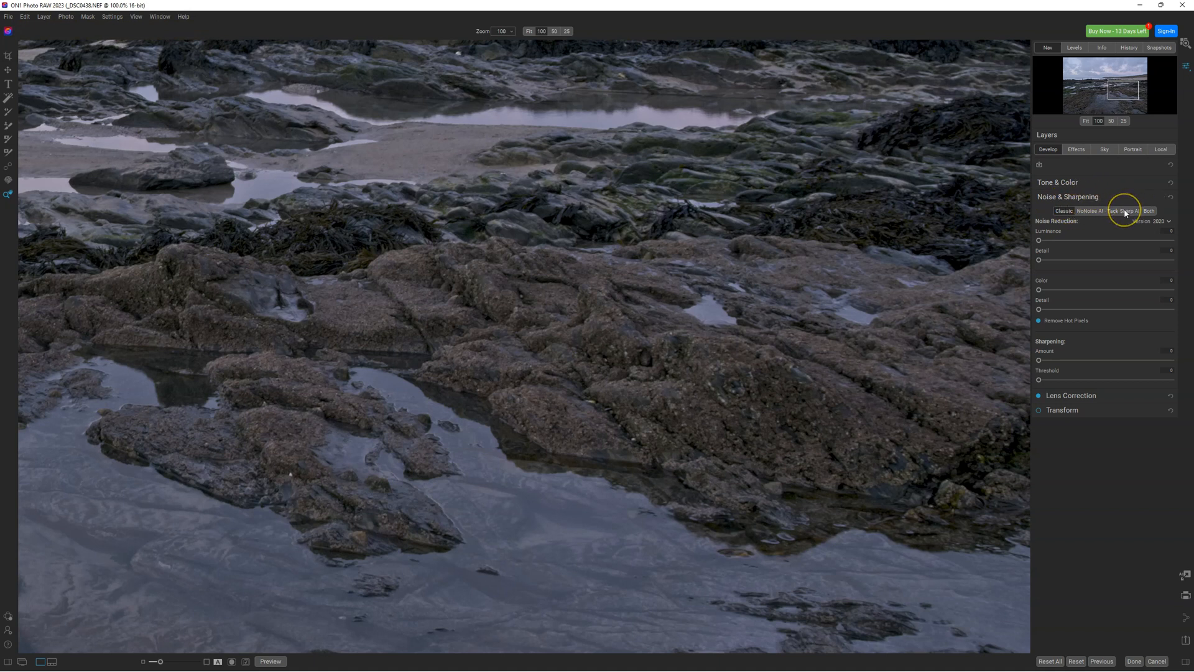
mouse_move(1125, 211)
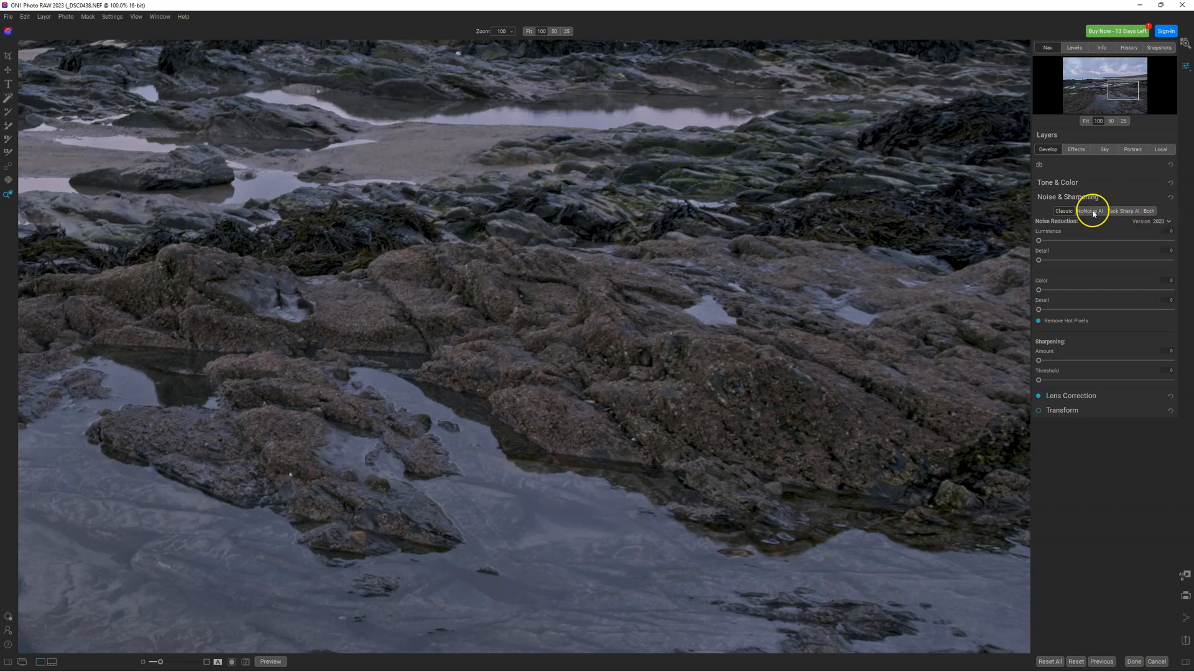
mouse_move(1150, 211)
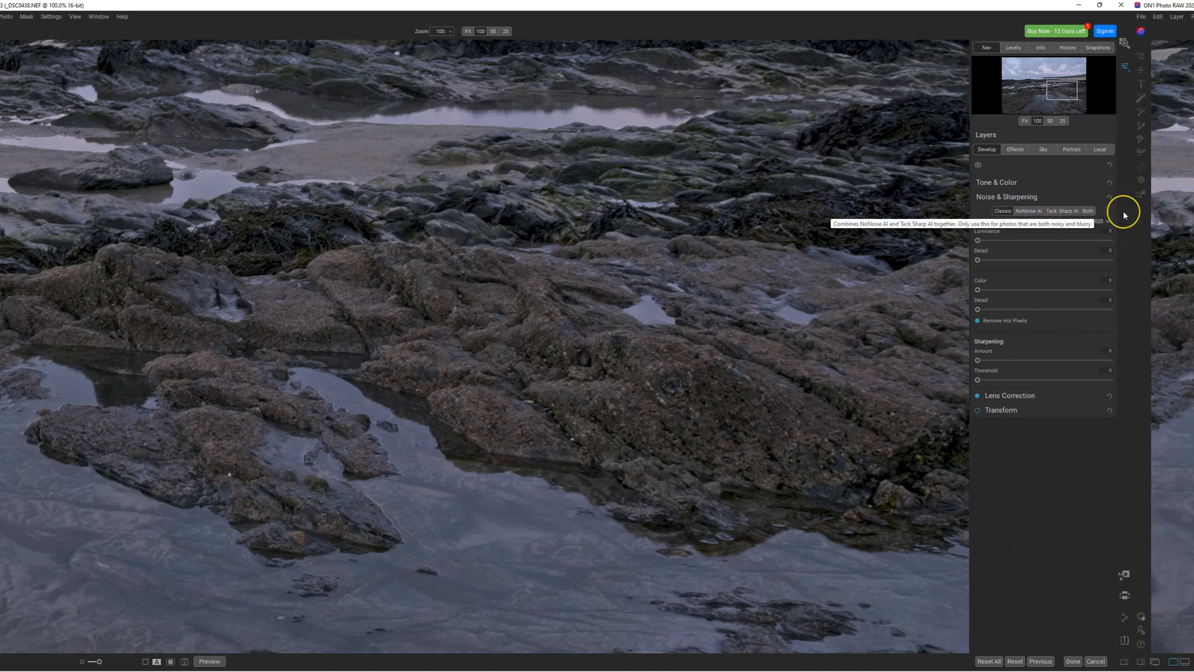
click(1122, 211)
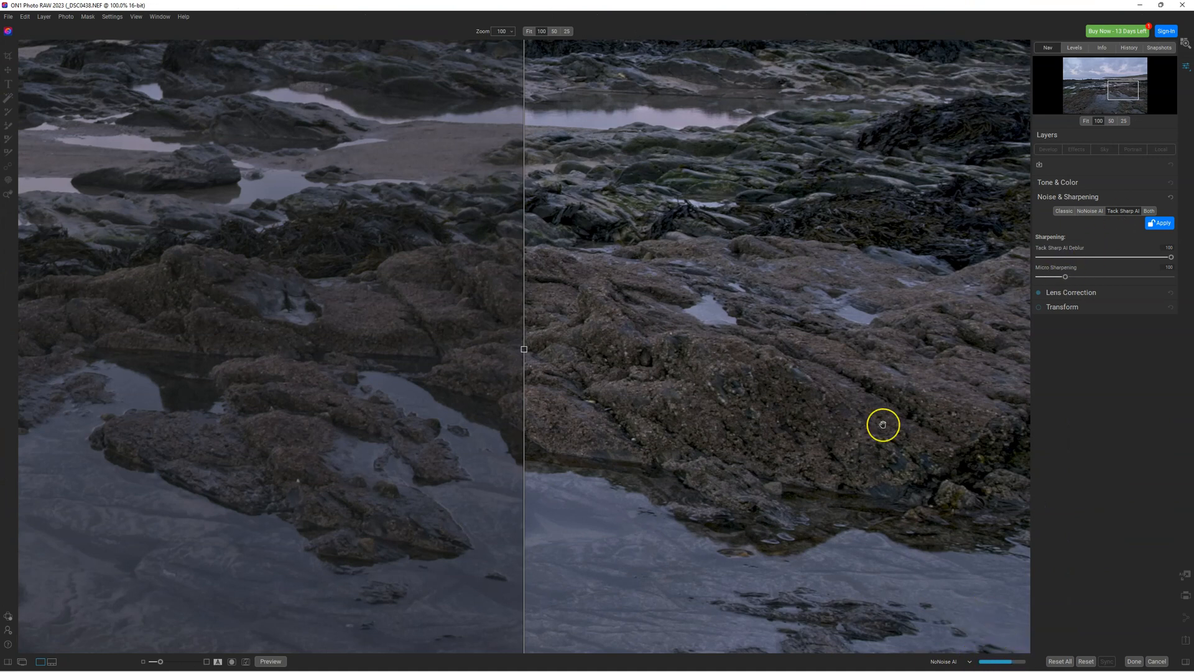
mouse_move(834, 394)
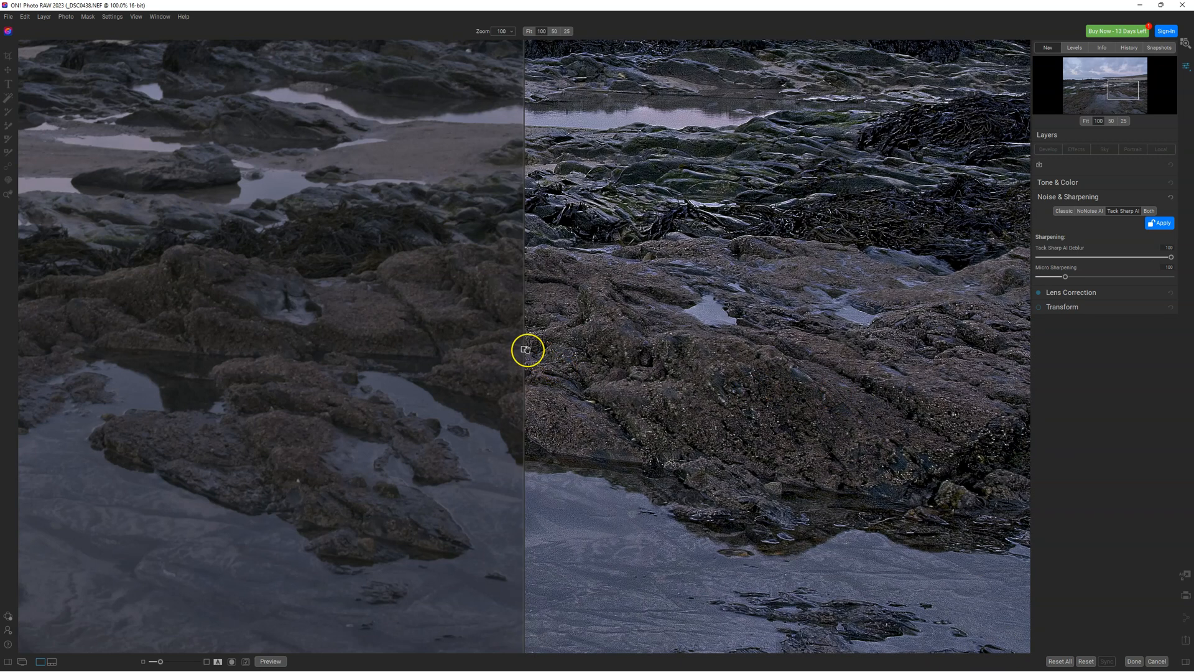
drag(525, 350, 780, 349)
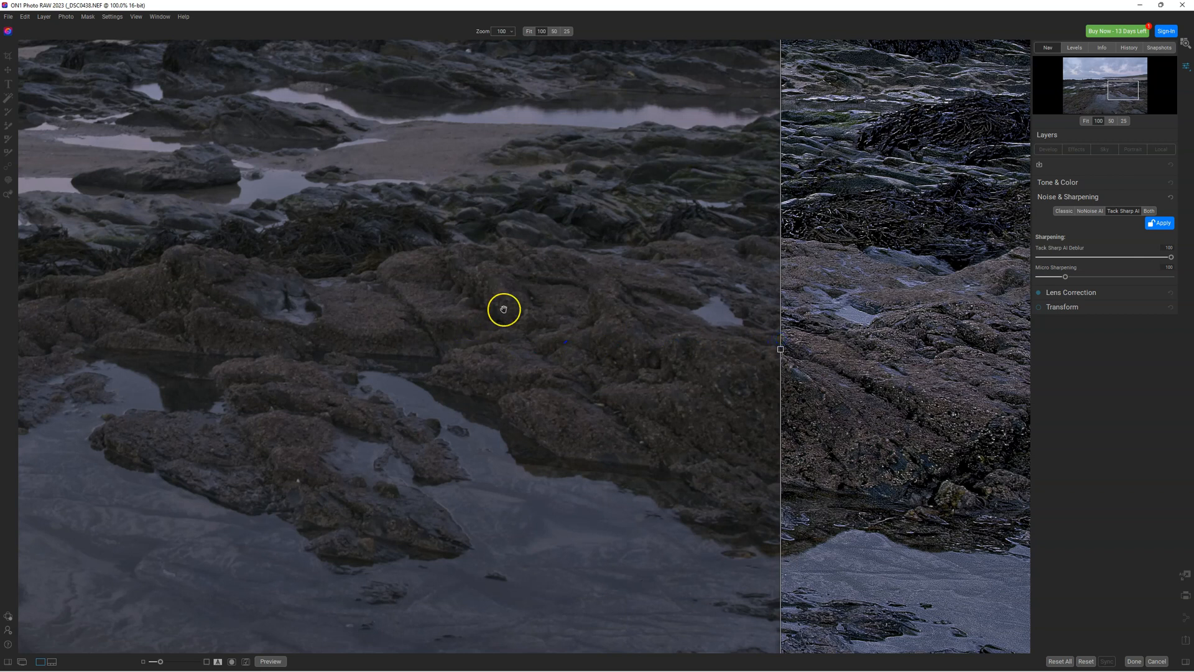
mouse_move(607, 368)
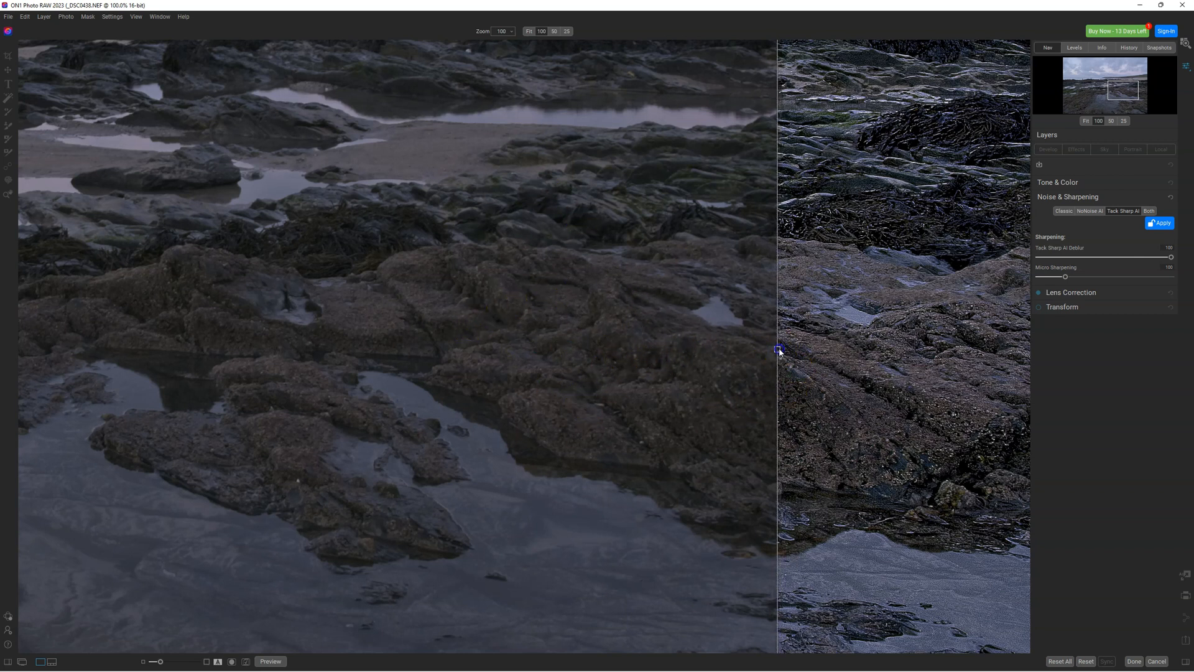
drag(777, 351, 539, 346)
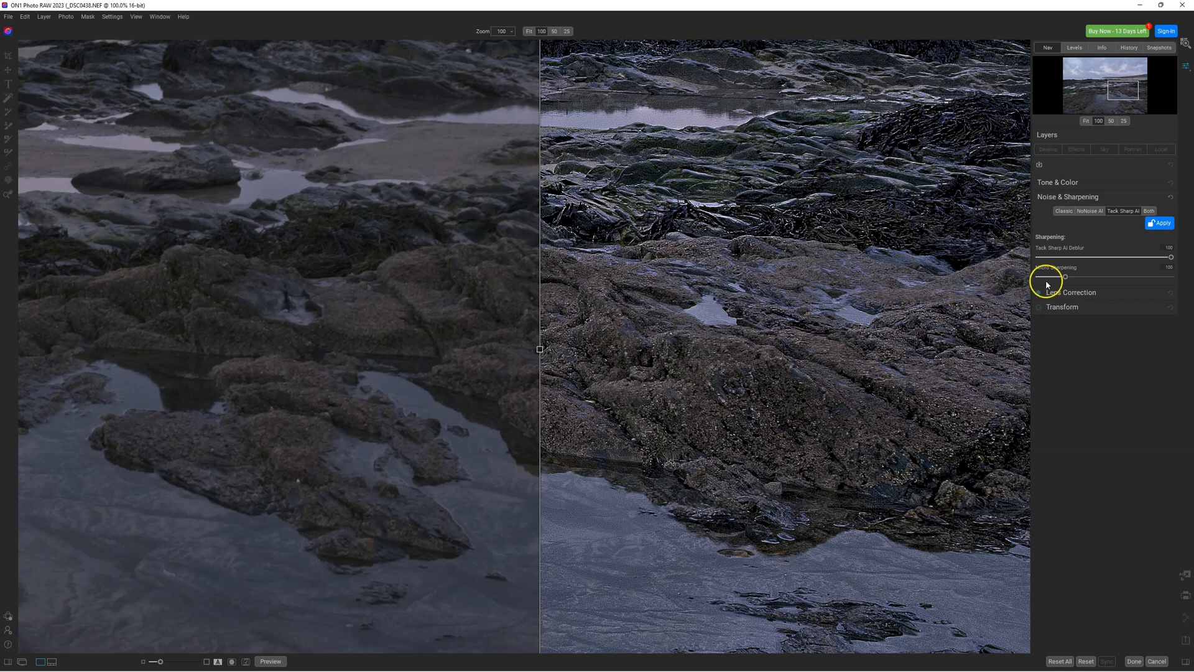
mouse_move(1088, 248)
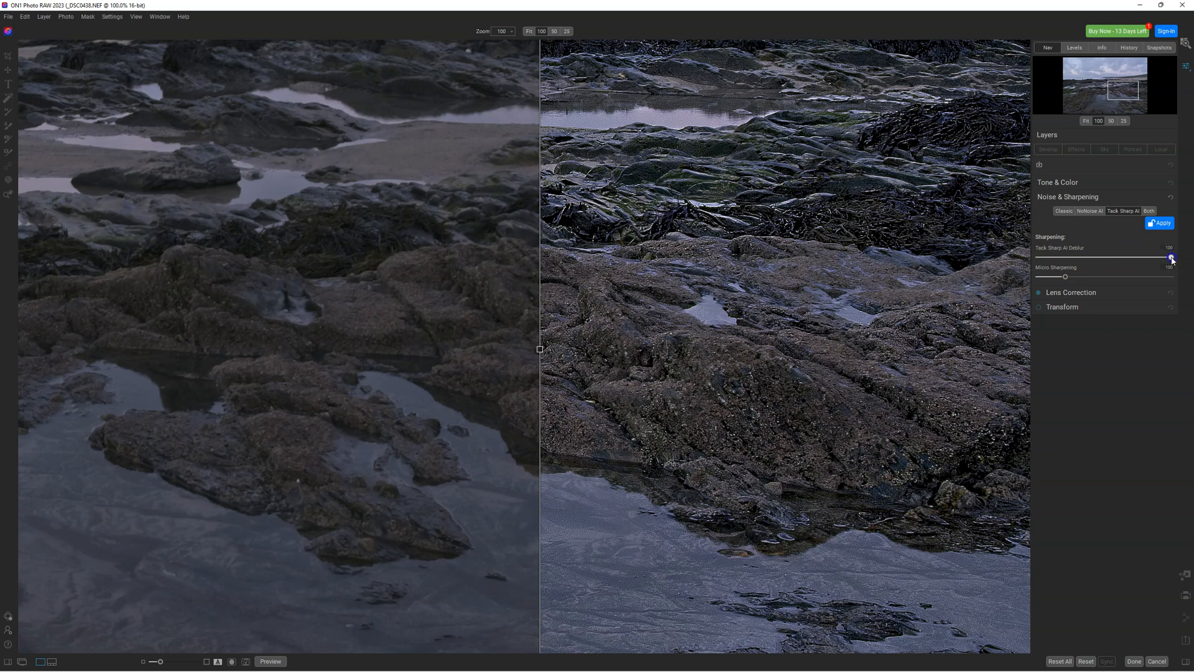
drag(1169, 257, 1105, 257)
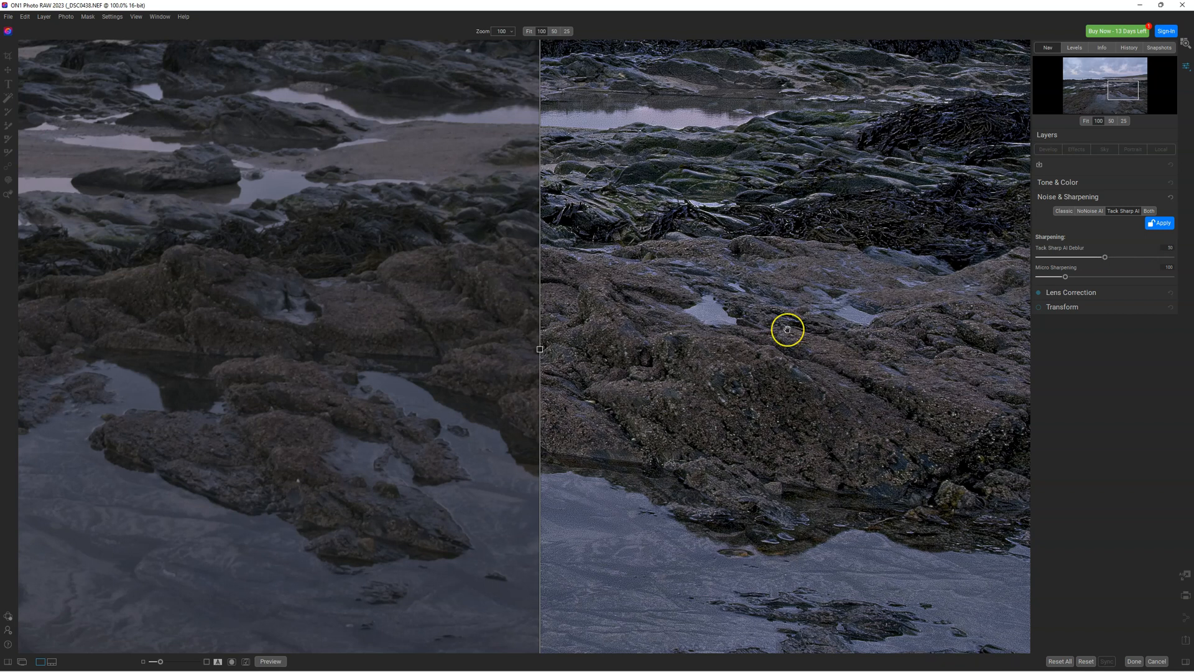
Set Tack Sharp AI deblur to about 37, comparing sharpened and original halves with the divider
drag(541, 349, 780, 351)
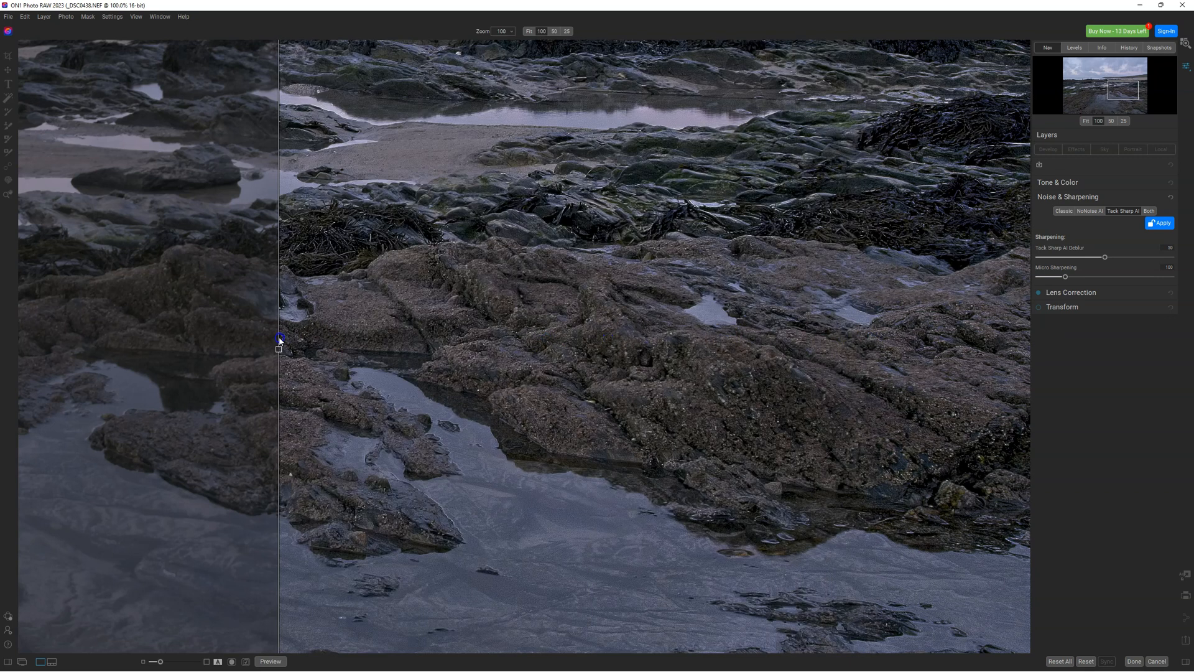
drag(279, 349, 535, 349)
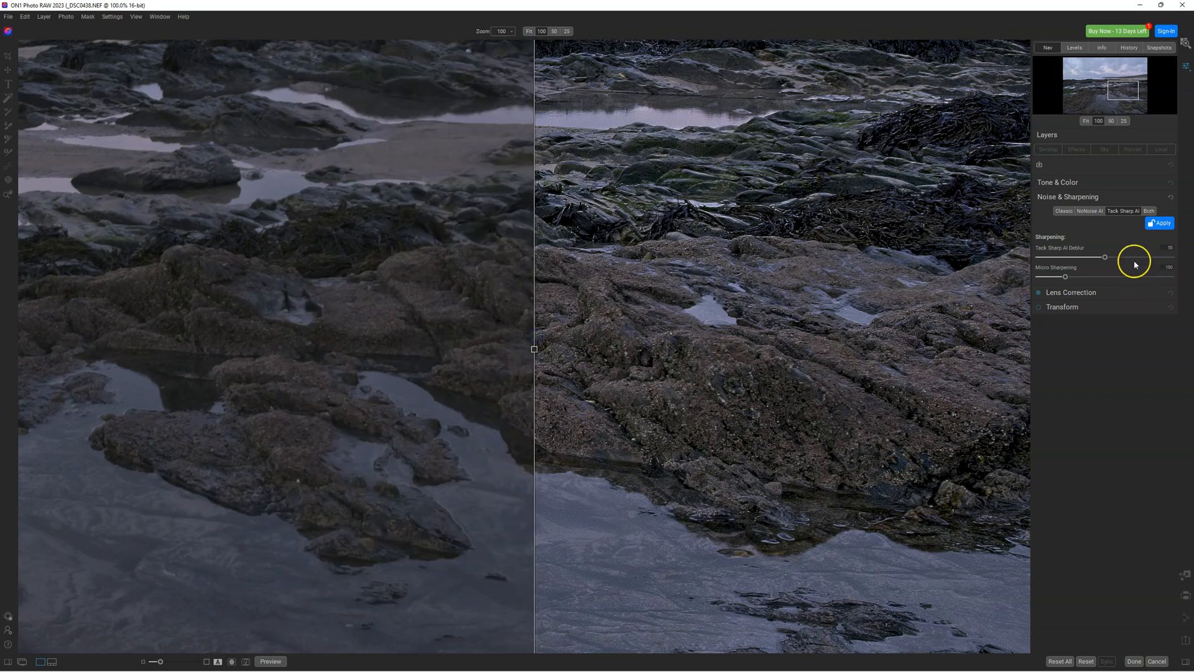
drag(1105, 256, 1100, 257)
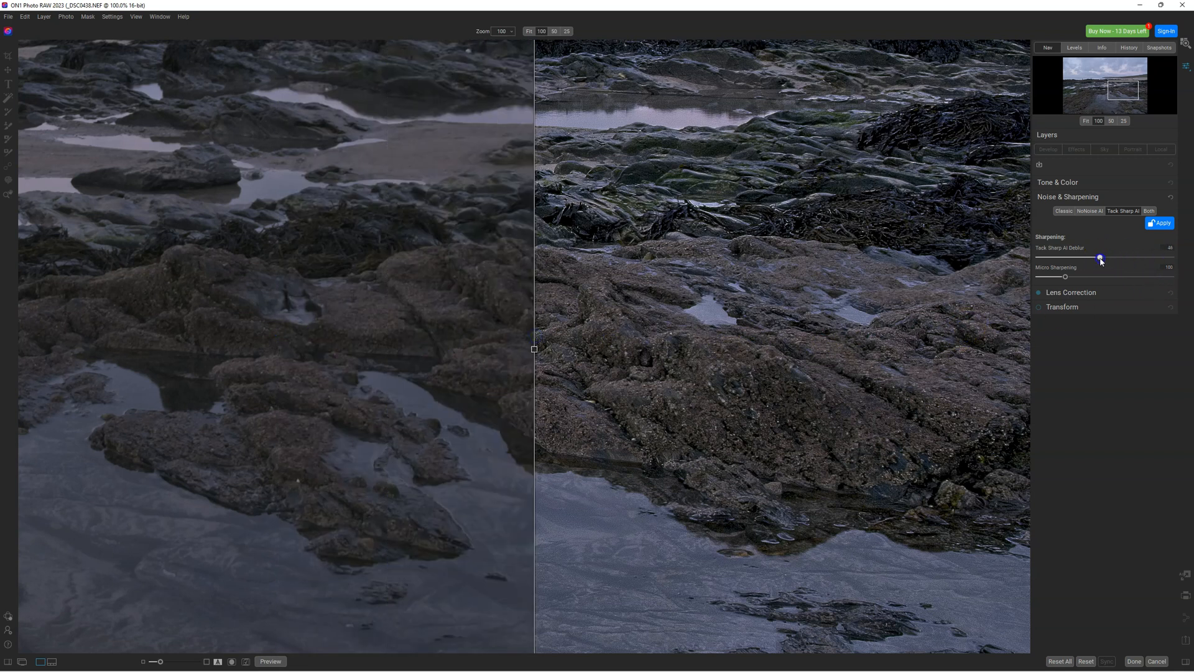
drag(1099, 259, 1085, 259)
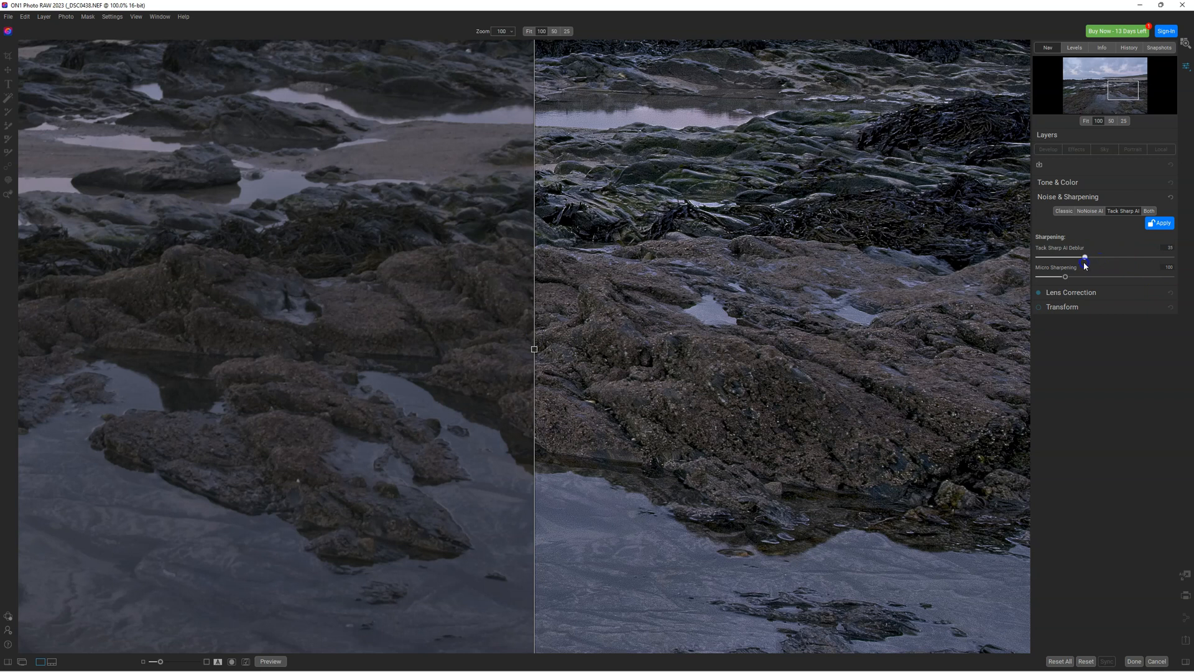
drag(1086, 257, 1080, 257)
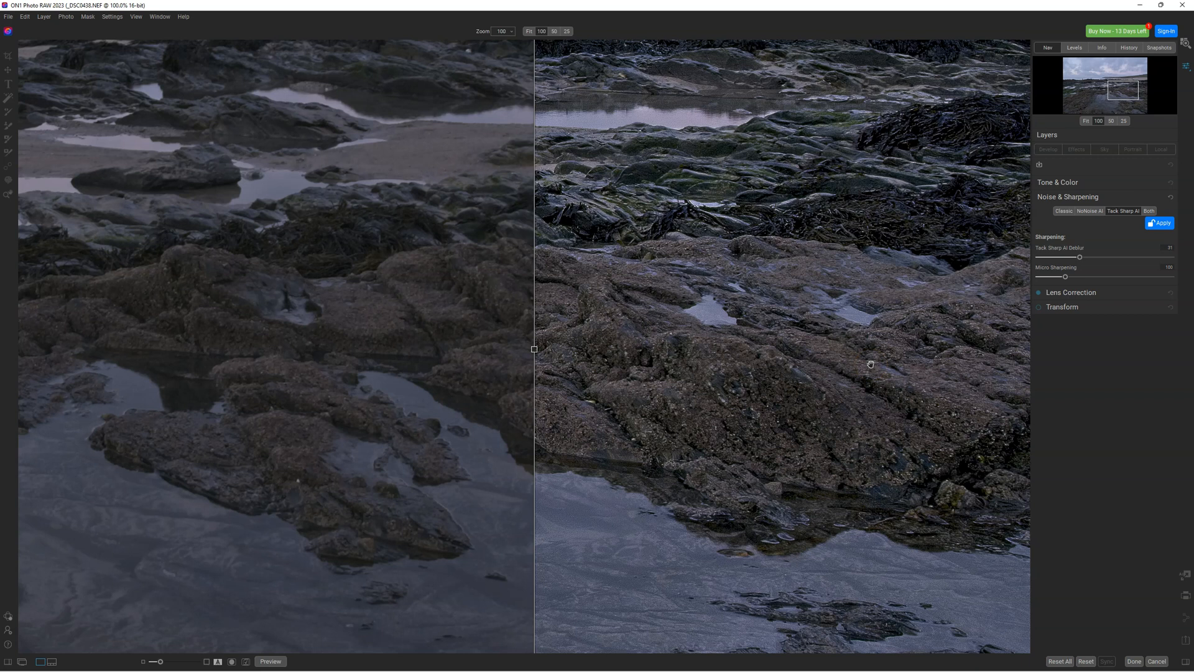
mouse_move(533, 351)
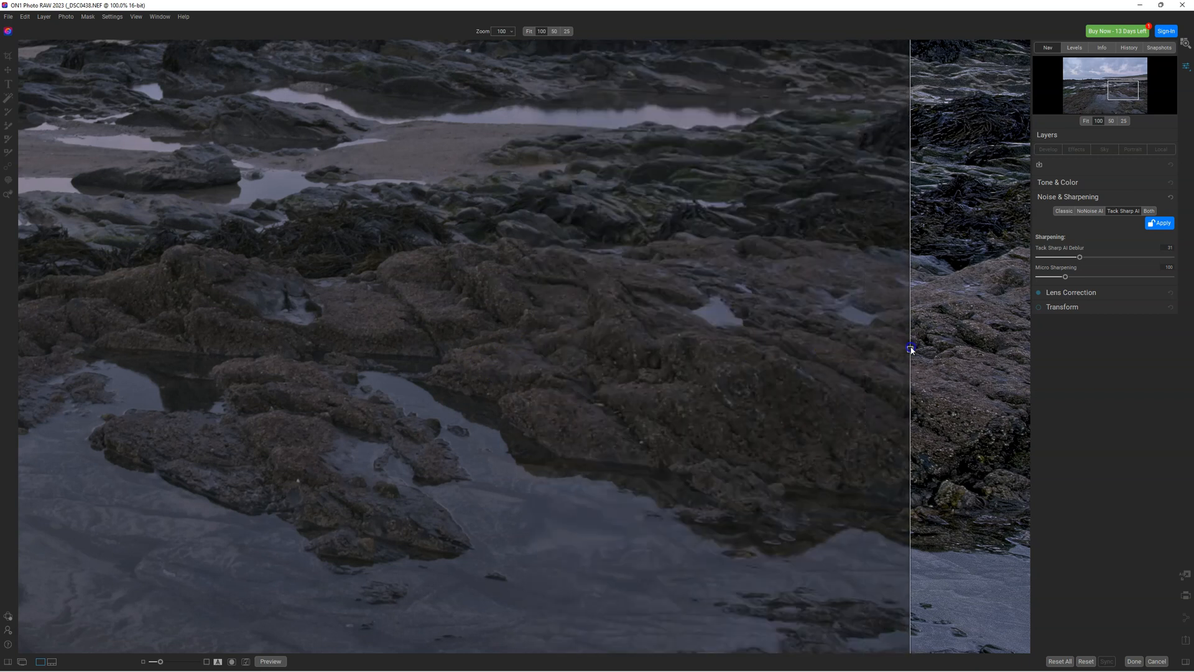
drag(911, 350, 152, 339)
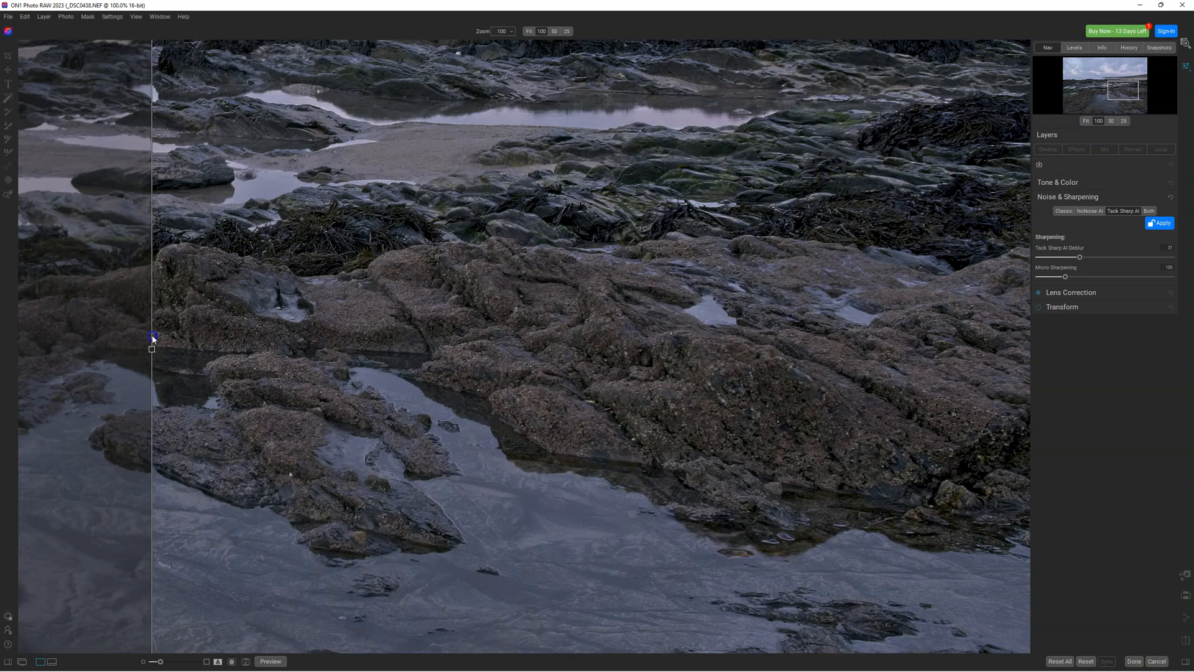
drag(153, 339, 379, 332)
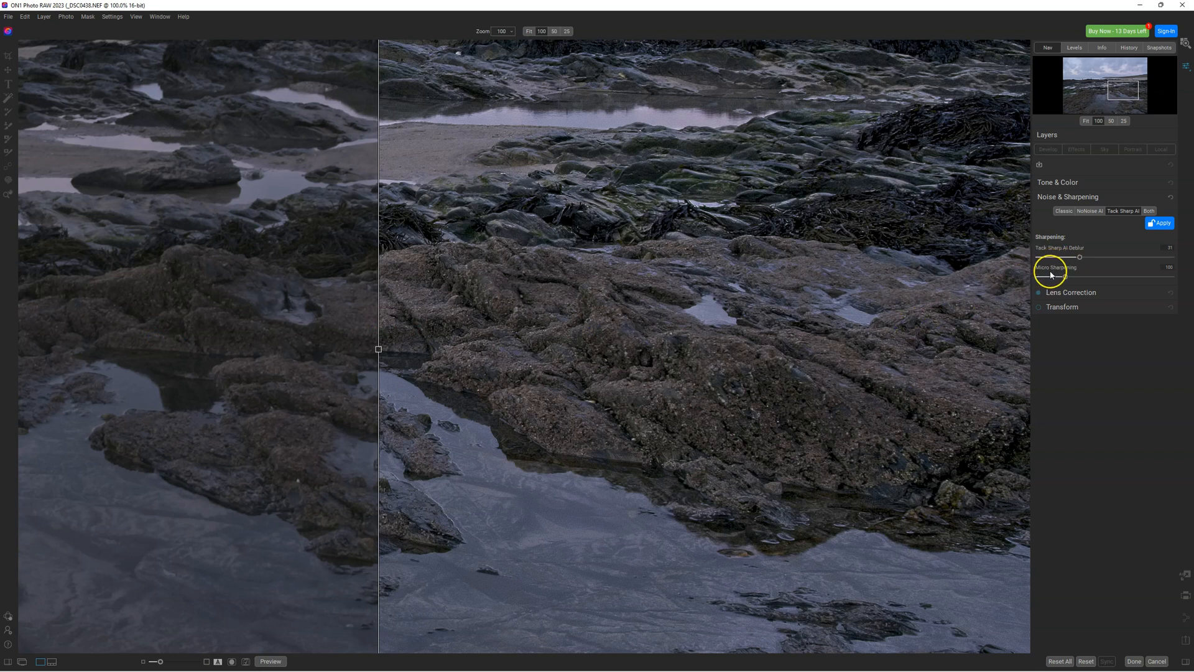
mouse_move(1079, 275)
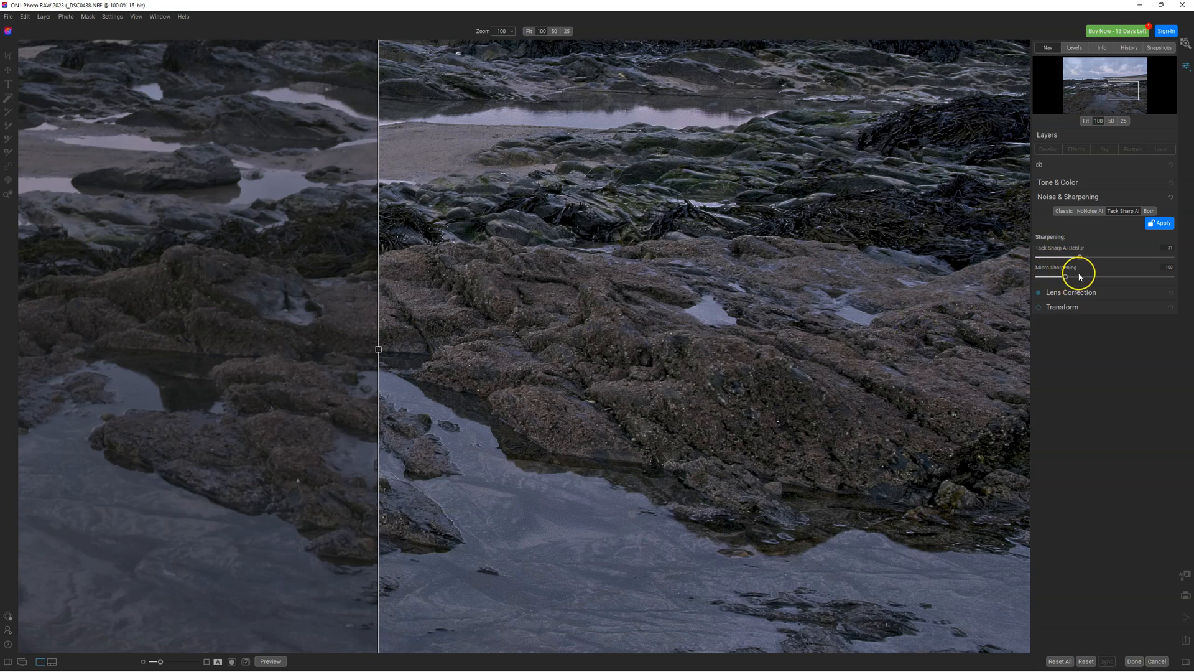
Try Micro Sharpening from minimum to high, then leave it at a low amount
drag(1079, 277, 1054, 278)
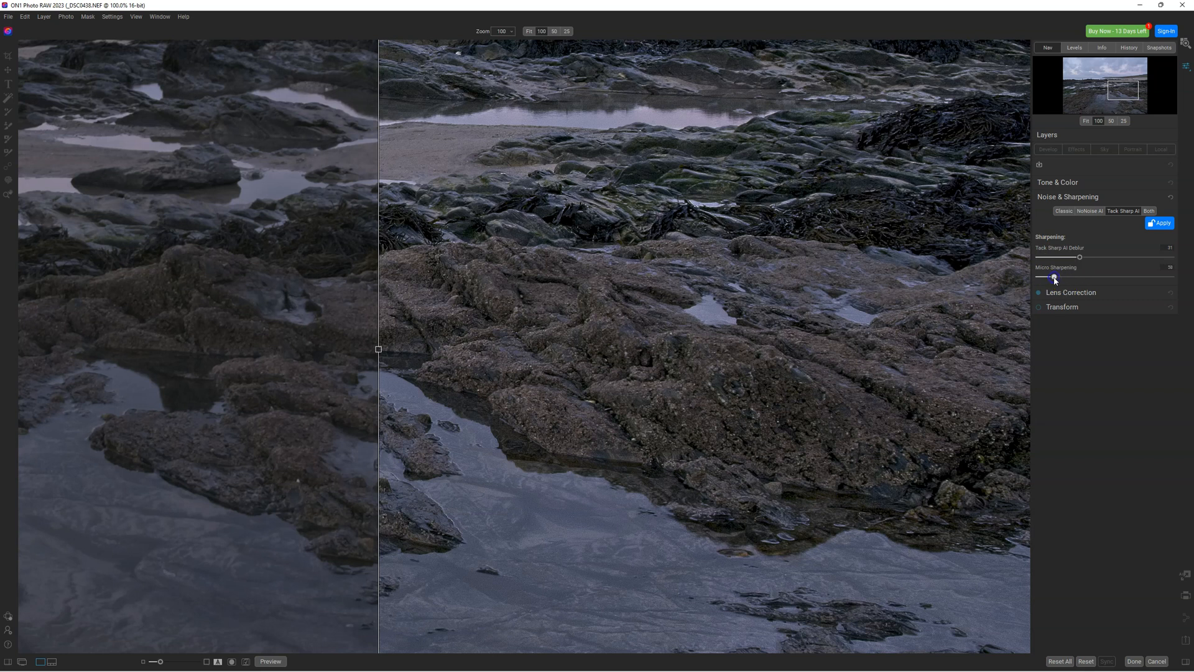
drag(1053, 276, 1149, 276)
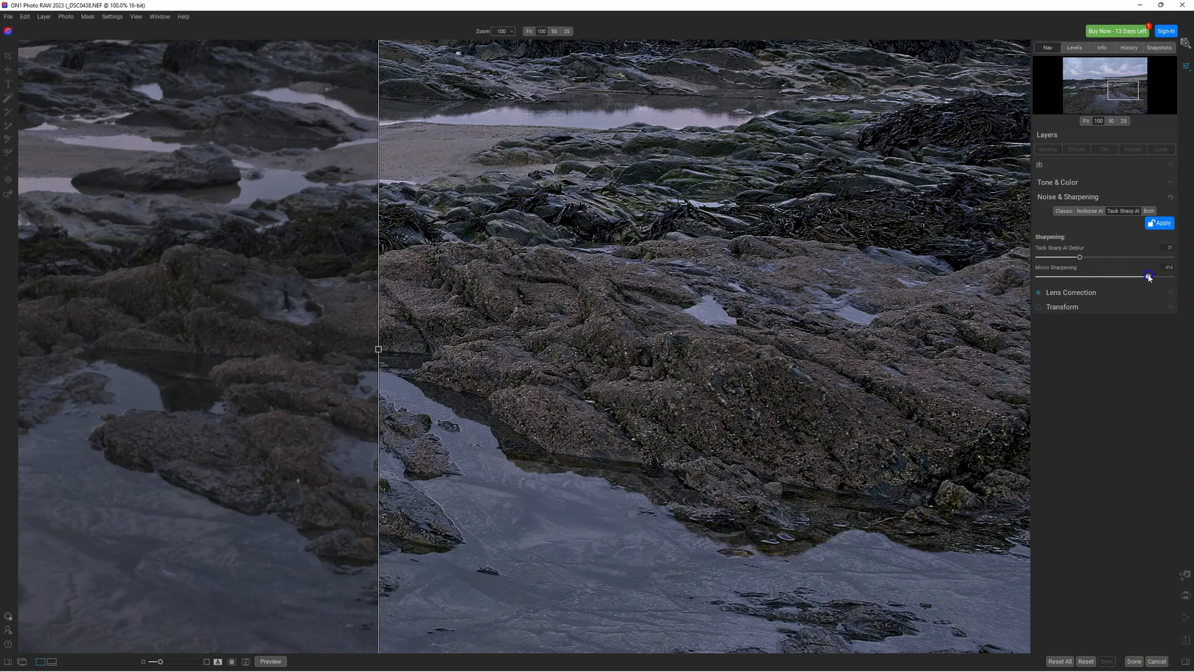
drag(1148, 276, 1070, 276)
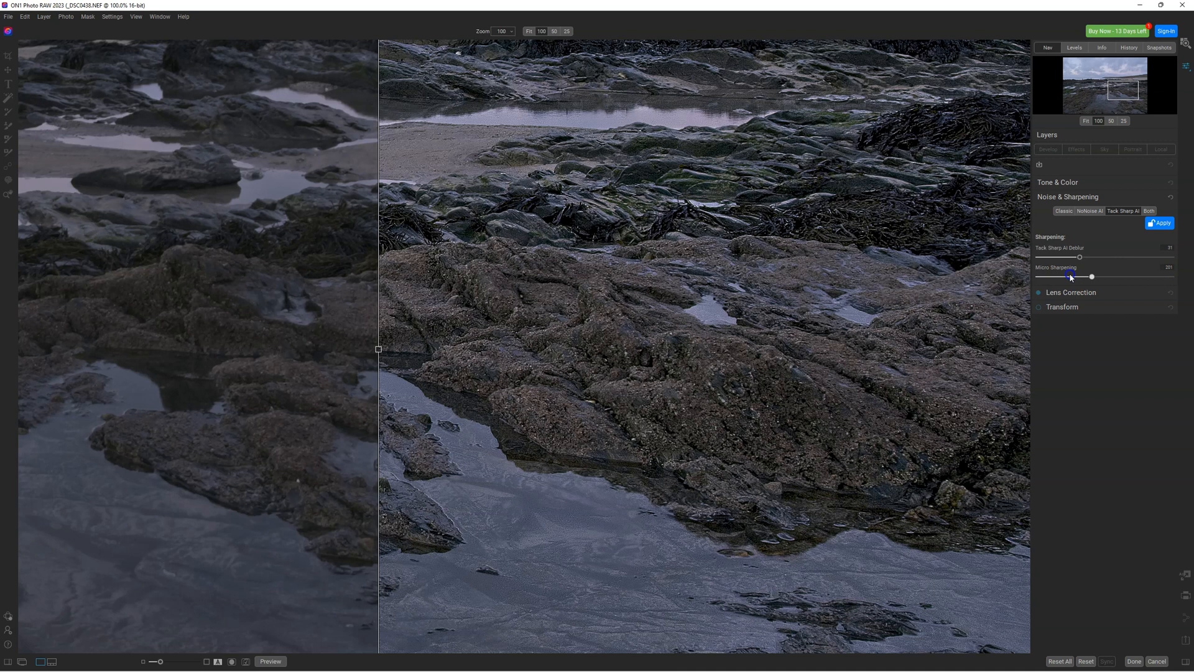
drag(1090, 277, 1037, 277)
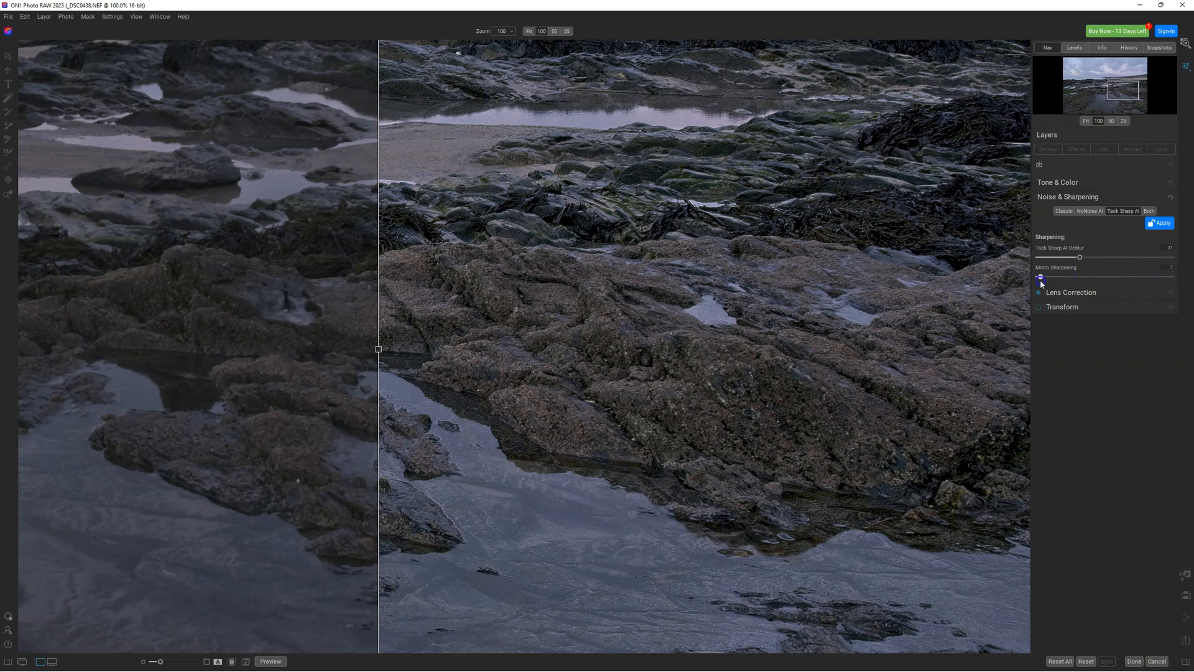
drag(1040, 268, 1069, 268)
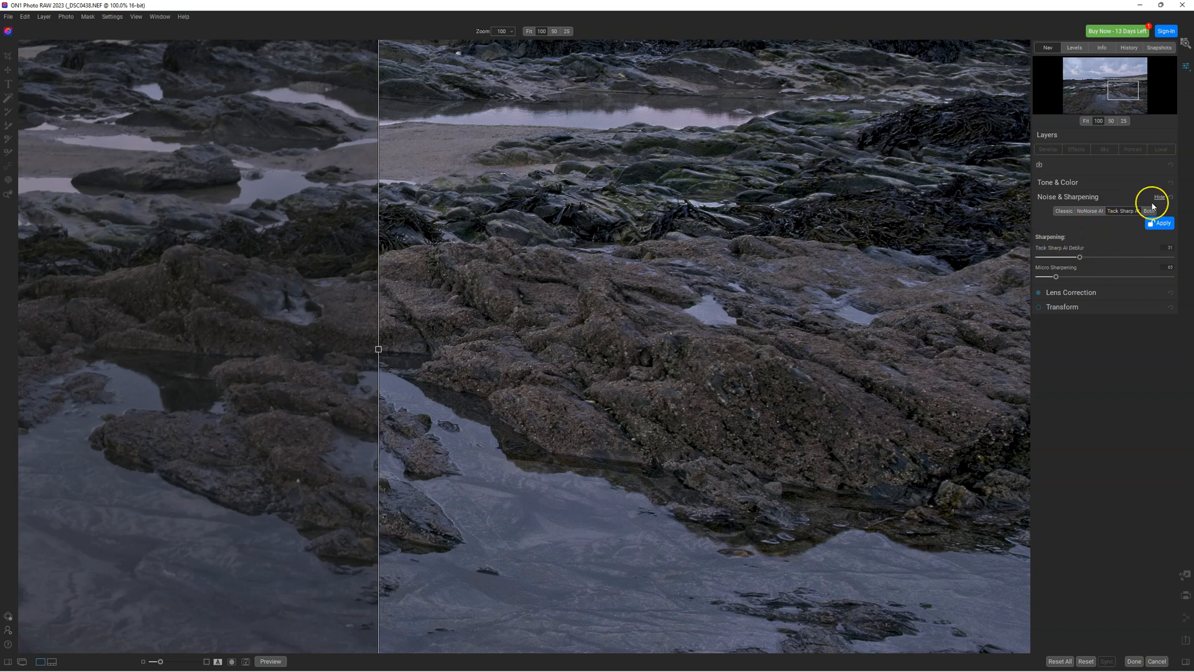
Choose Both to run NoNoise AI and Tack Sharp AI together
click(1148, 211)
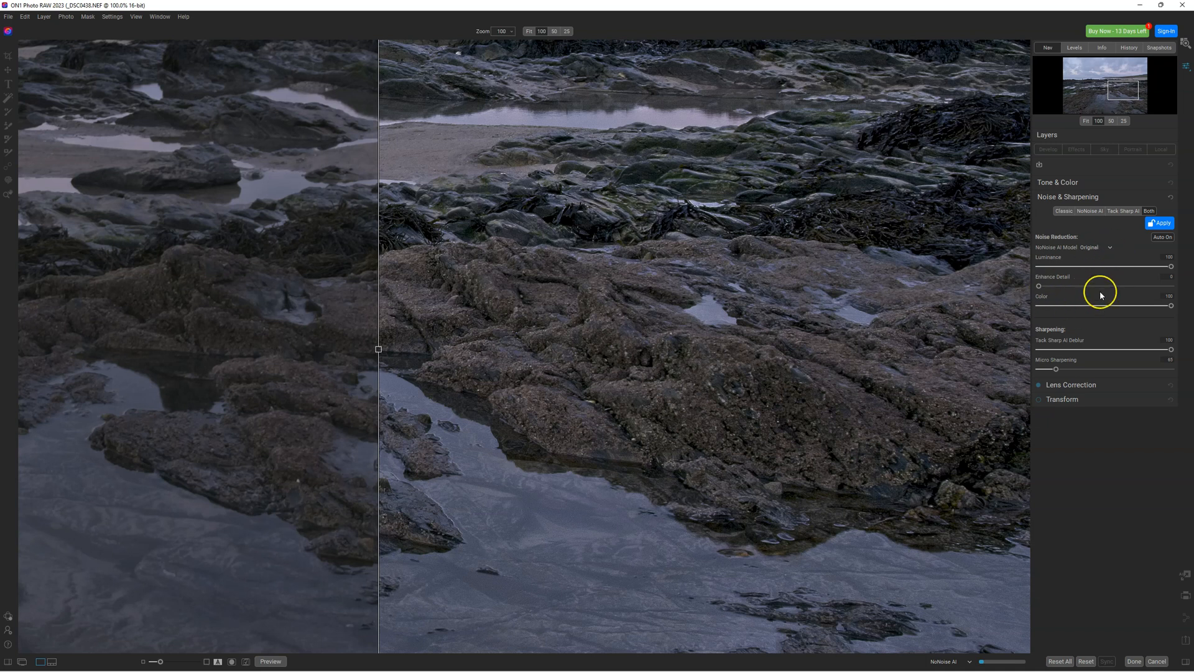
mouse_move(1087, 266)
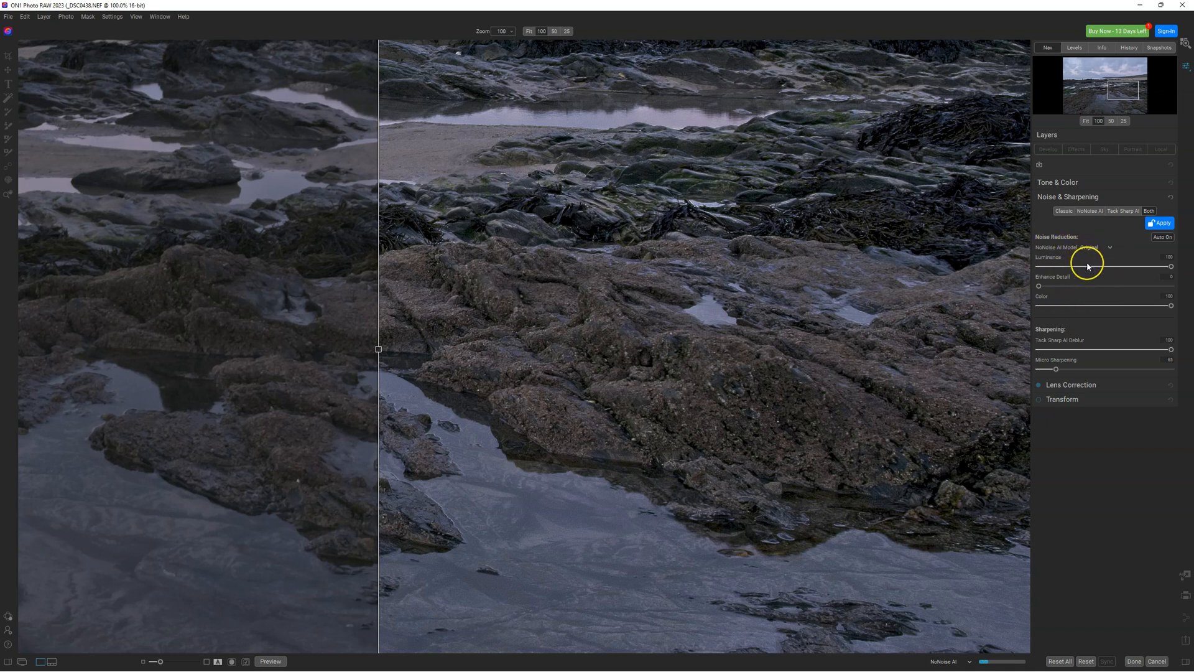
mouse_move(1097, 343)
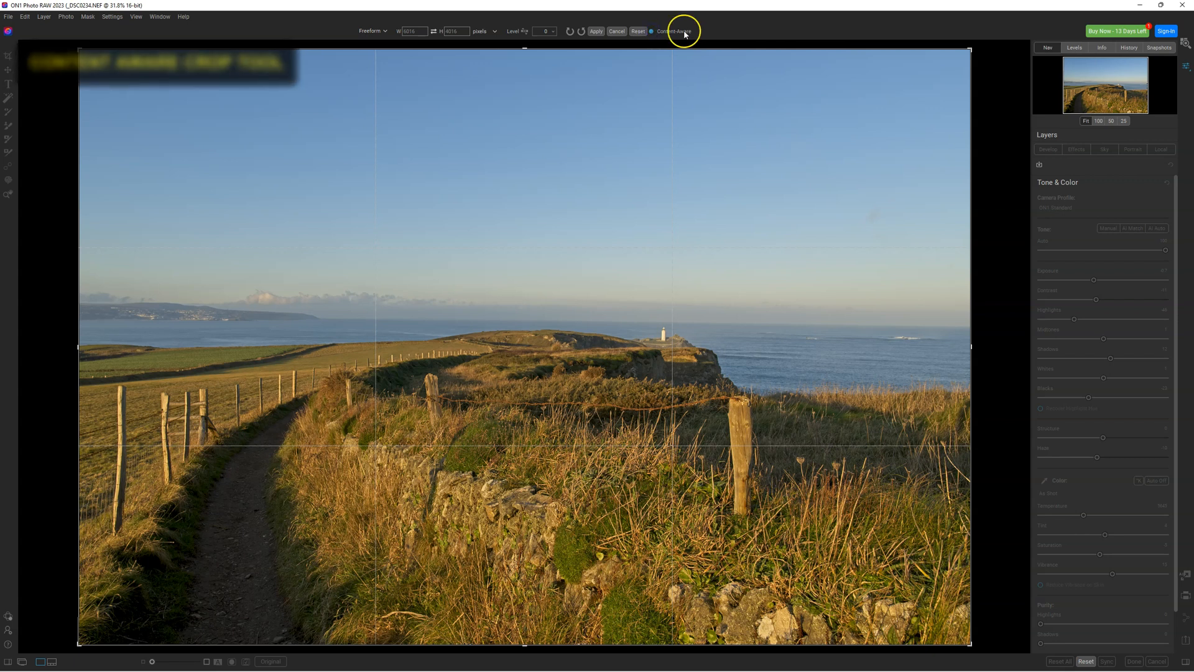
mouse_move(523, 34)
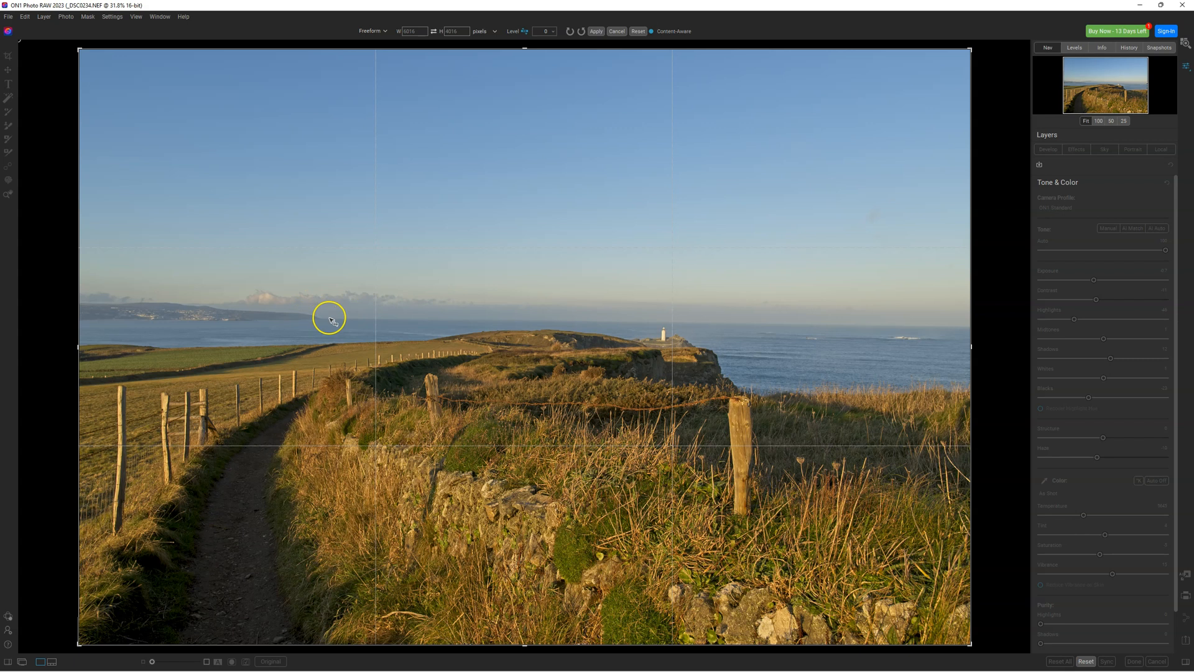
Trace the sea horizon to straighten the lighthouse photo by about 0.78 degrees
drag(329, 318, 965, 329)
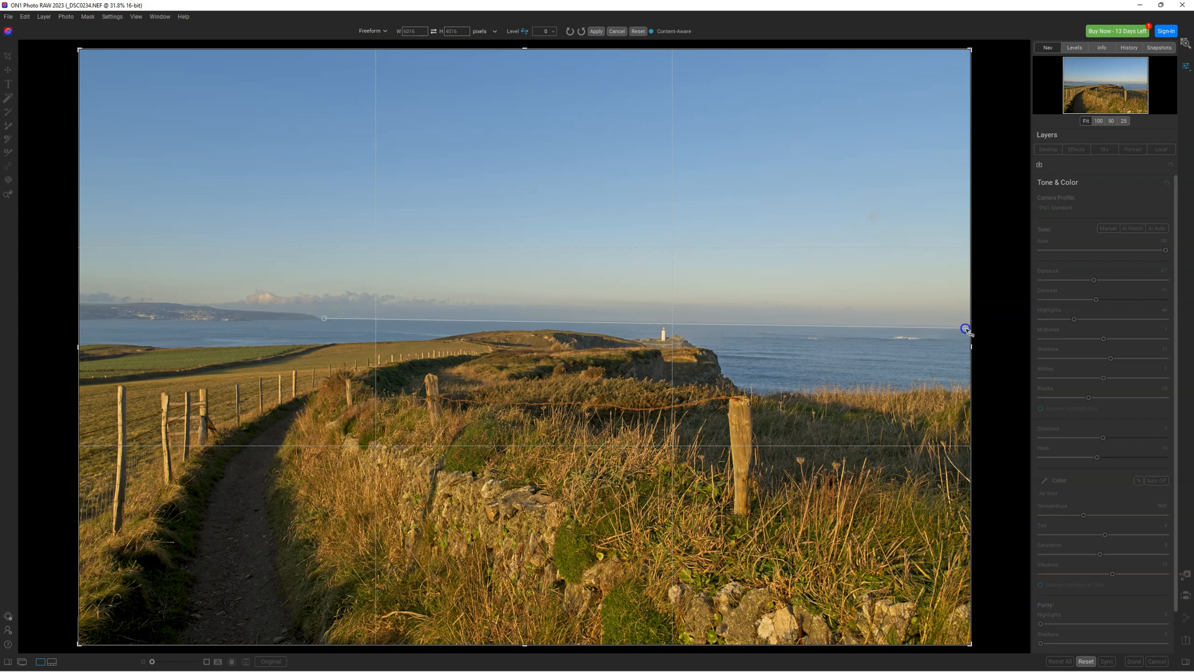
drag(966, 329, 971, 329)
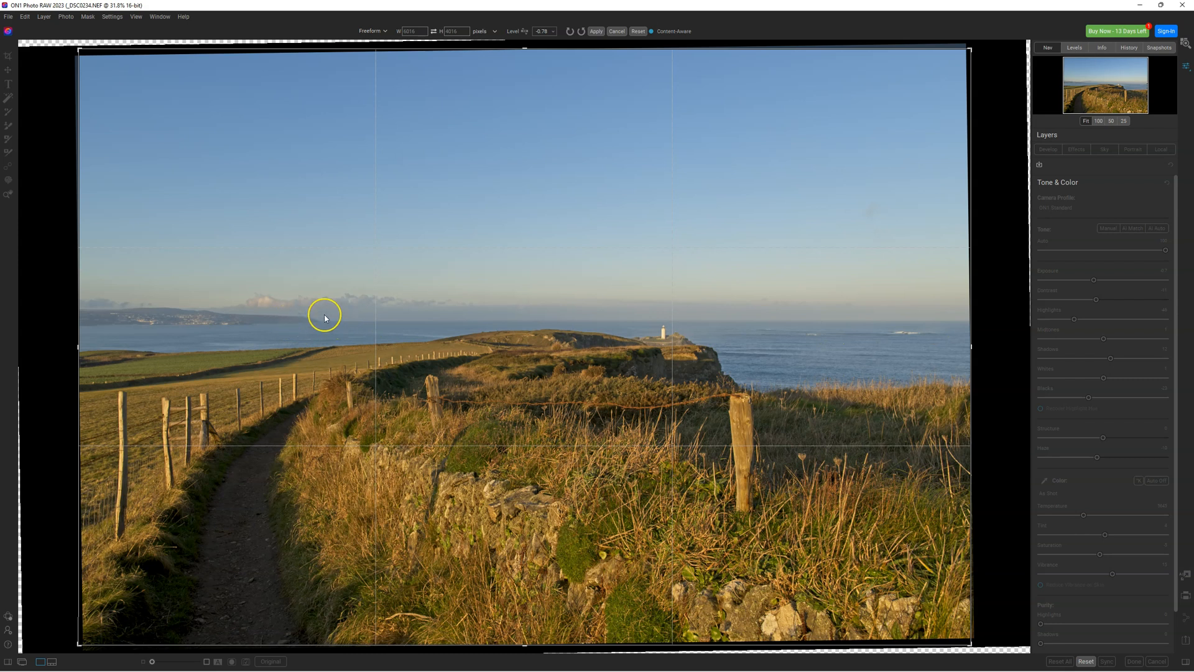
mouse_move(835, 349)
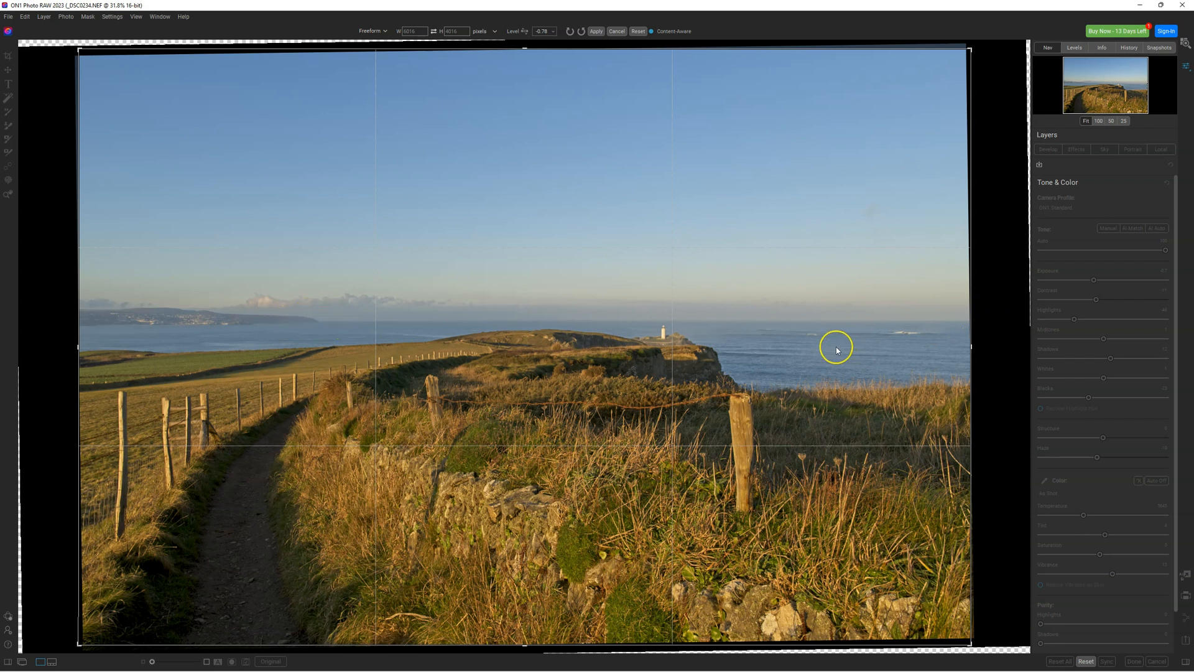
mouse_move(88, 54)
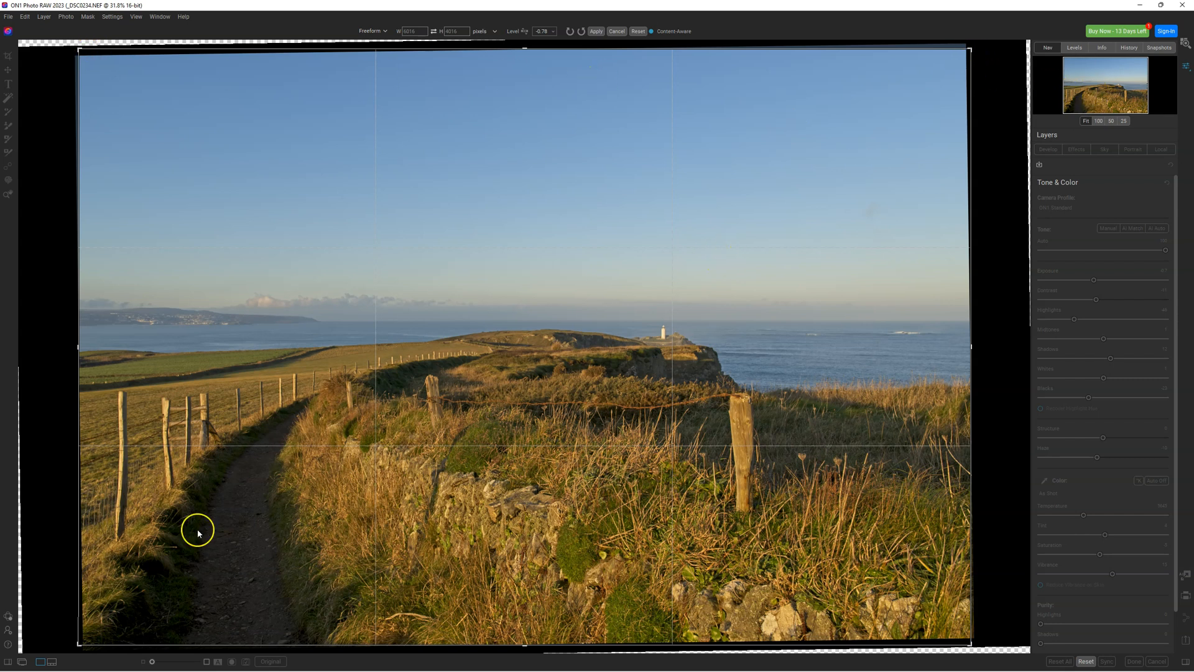
mouse_move(470, 417)
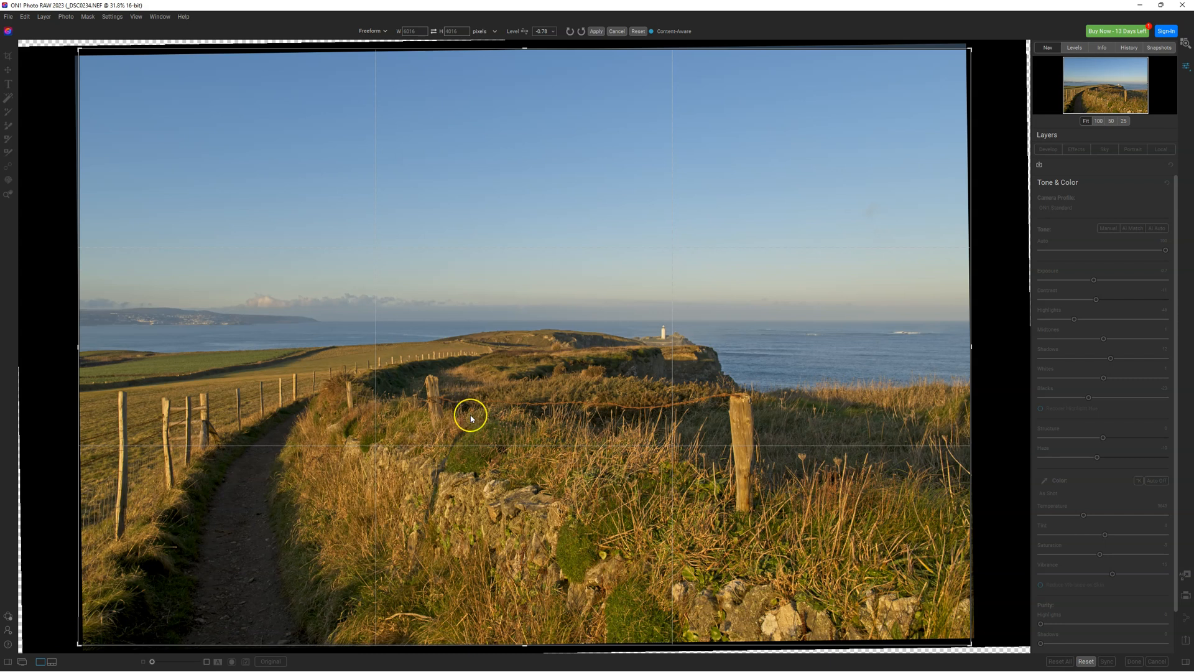
mouse_move(529, 48)
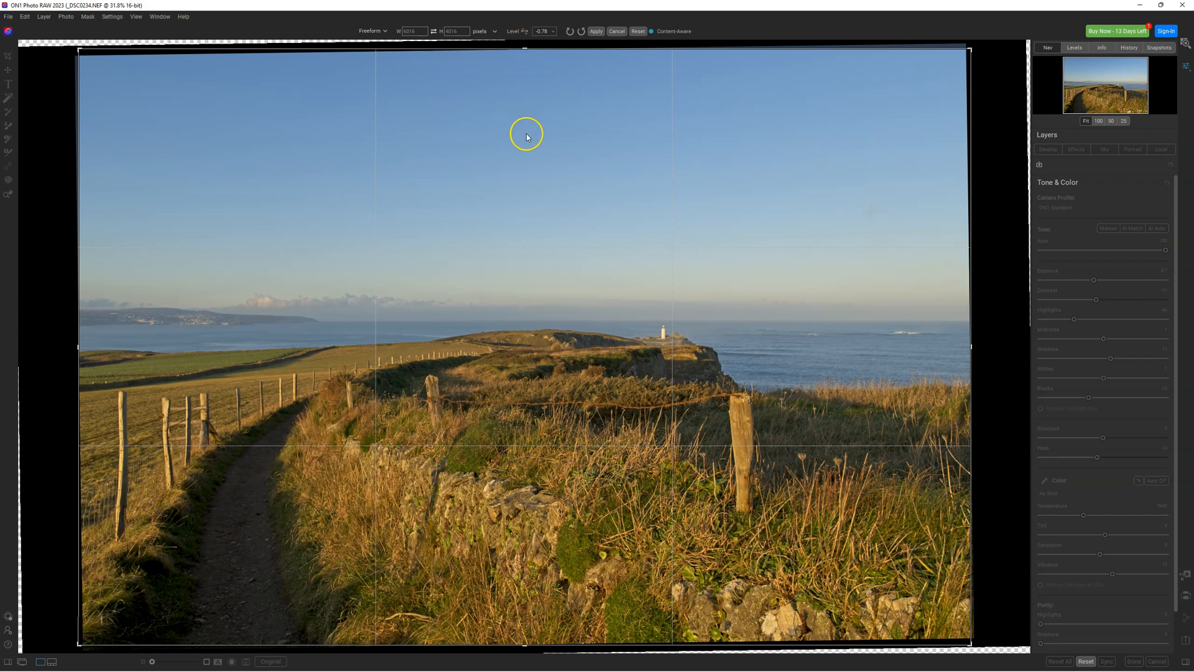
mouse_move(681, 38)
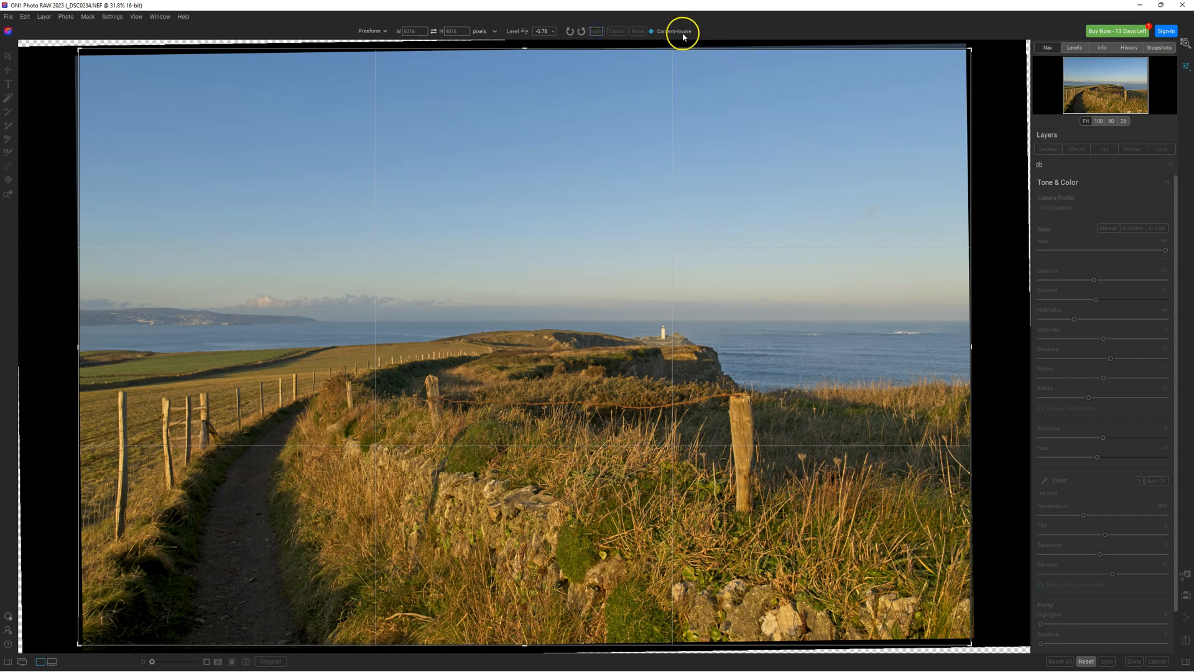
Apply the 0.78-degree content-aware crop to the lighthouse photo
click(596, 31)
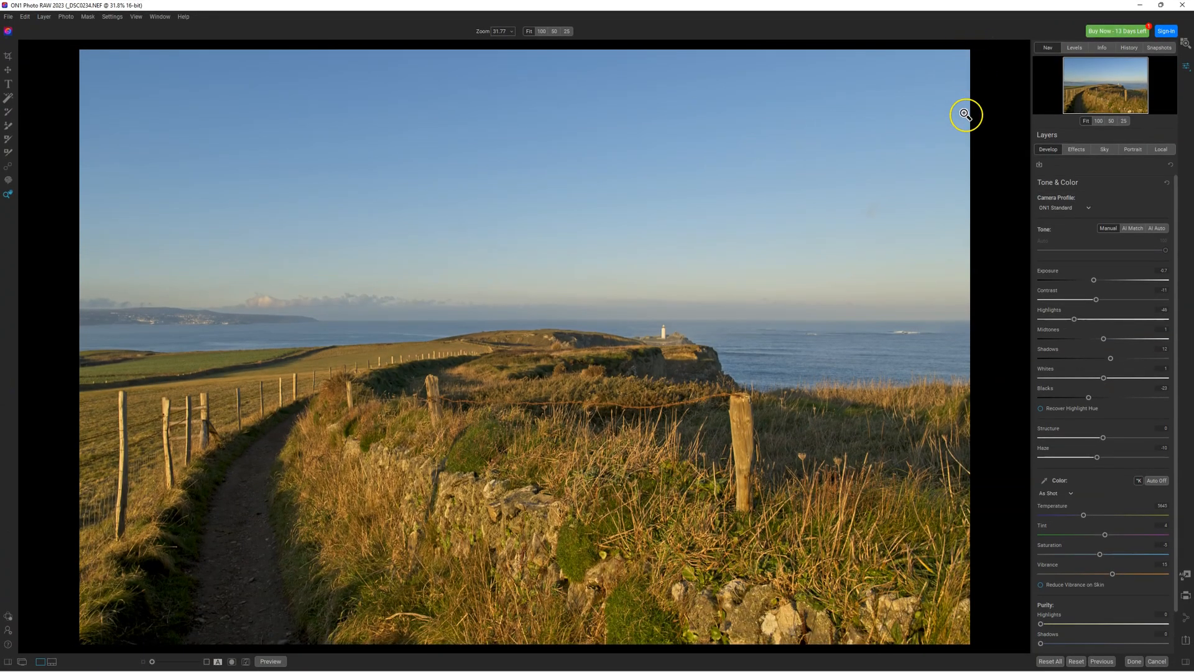
mouse_move(222, 607)
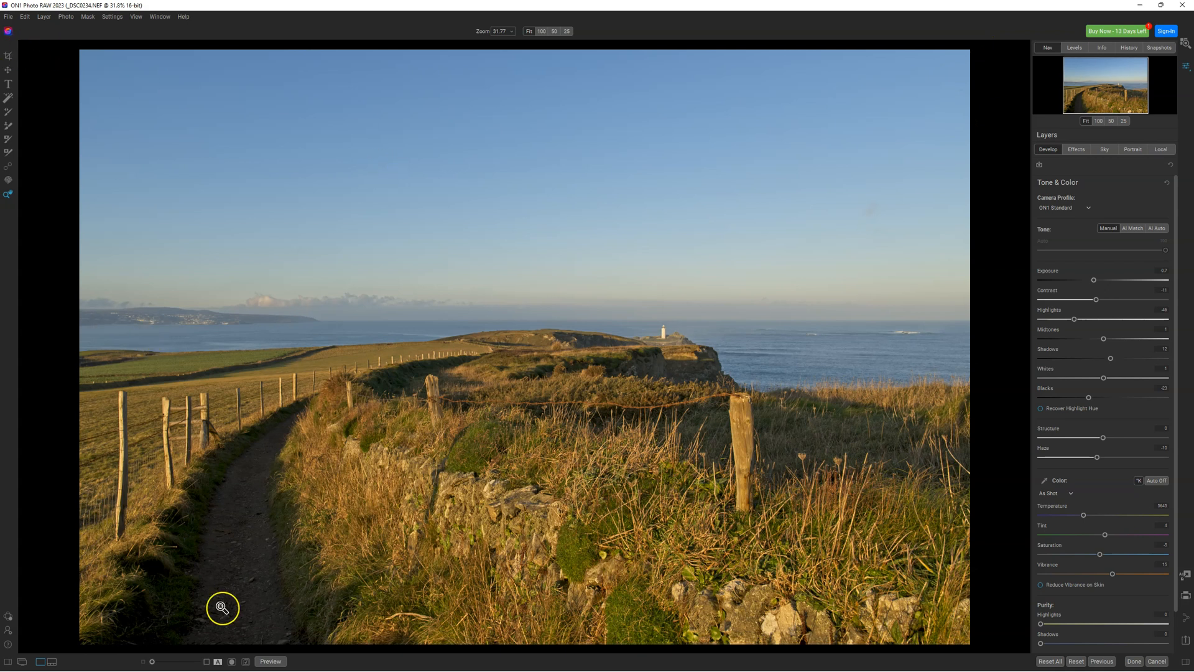
mouse_move(526, 424)
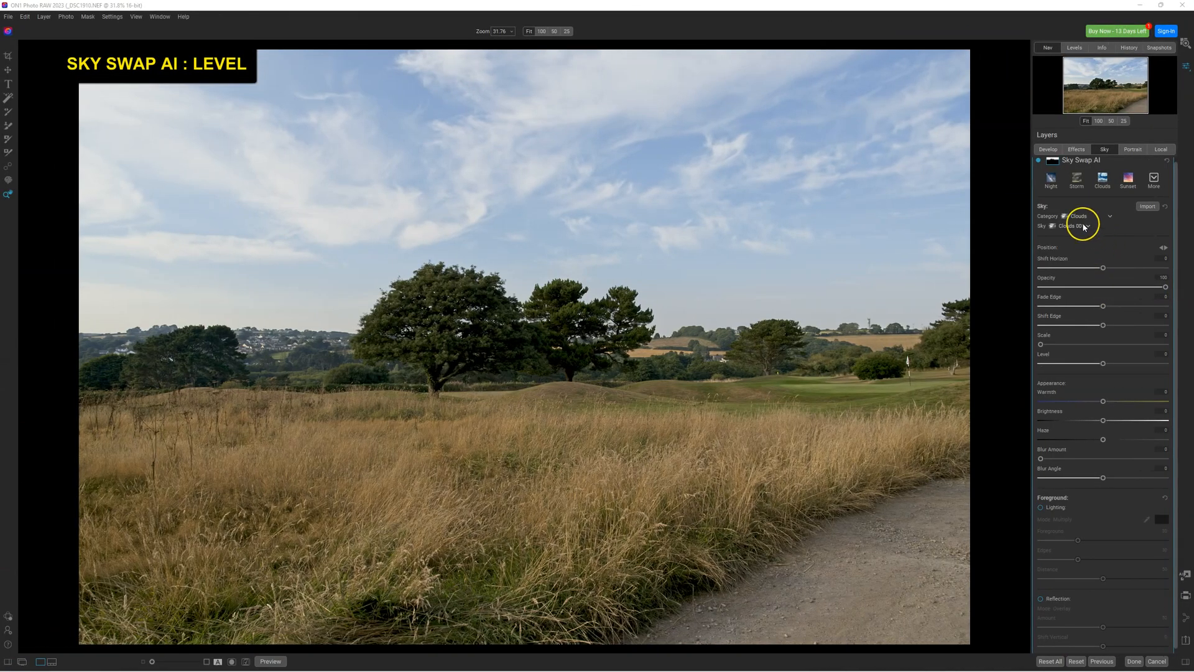
Swap in the Clouds 005 sky, enable Foreground Lighting and tune the foreground tint
click(1085, 225)
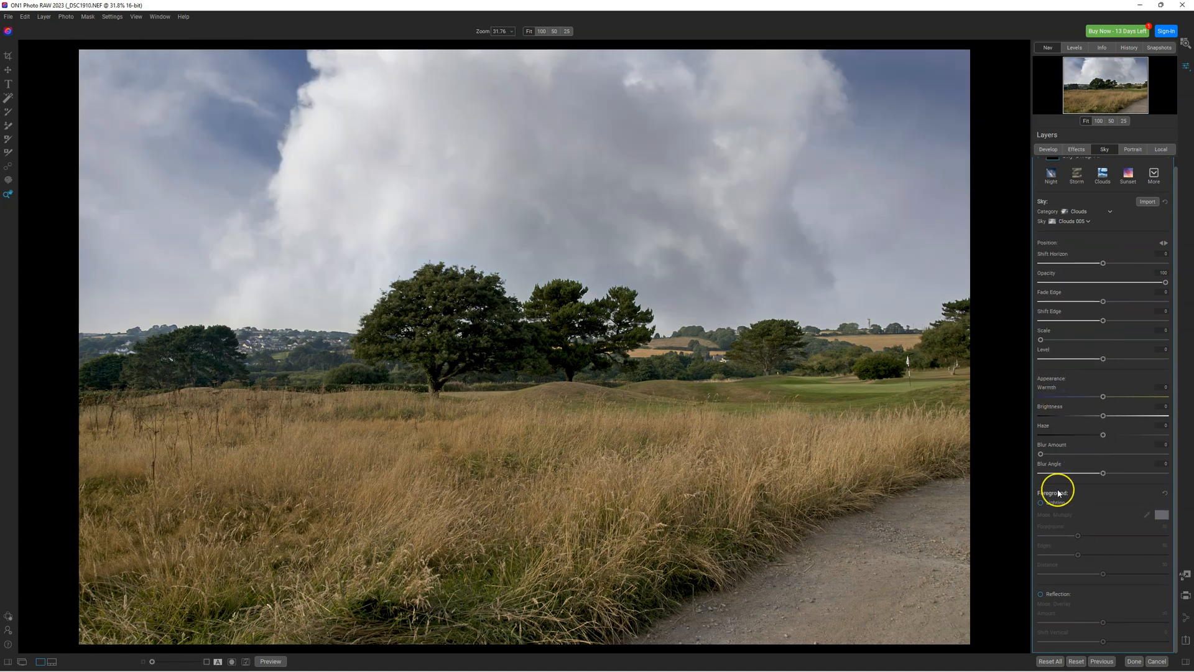
click(1040, 502)
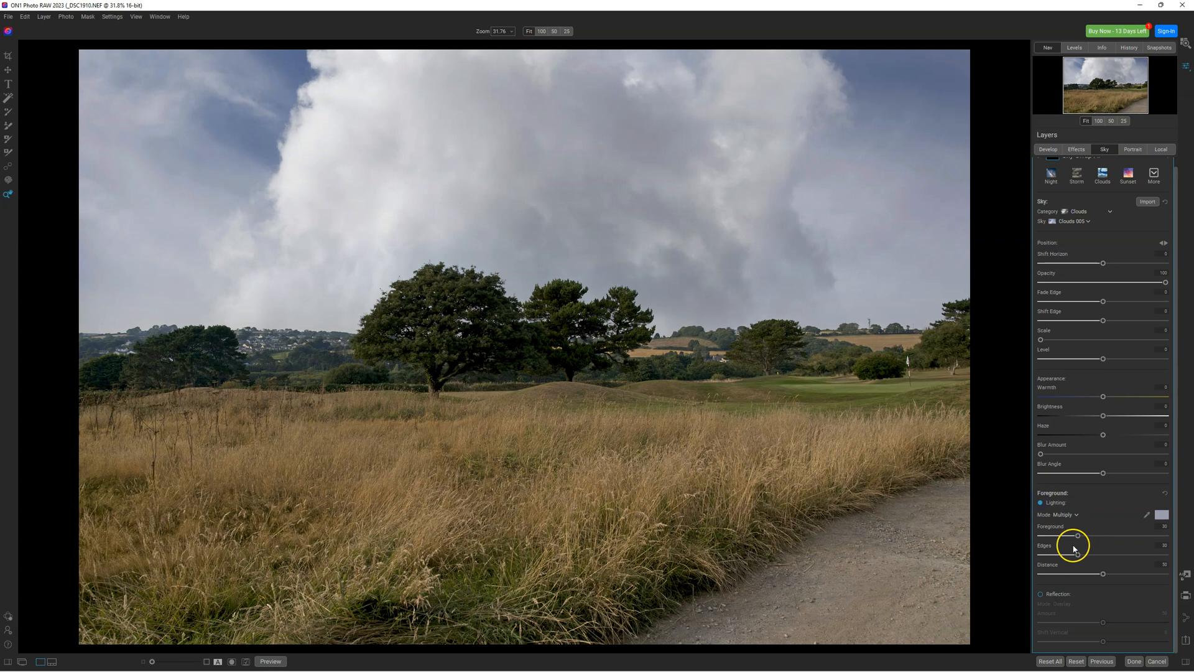
drag(1076, 533, 1133, 533)
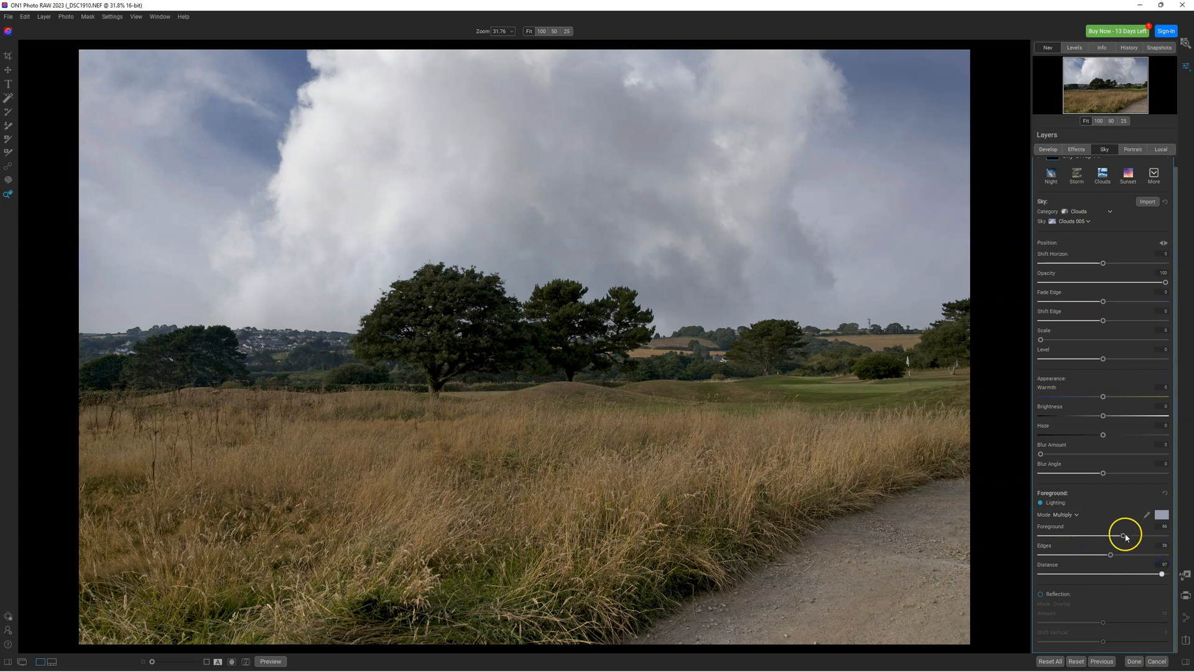
drag(1123, 535, 1066, 535)
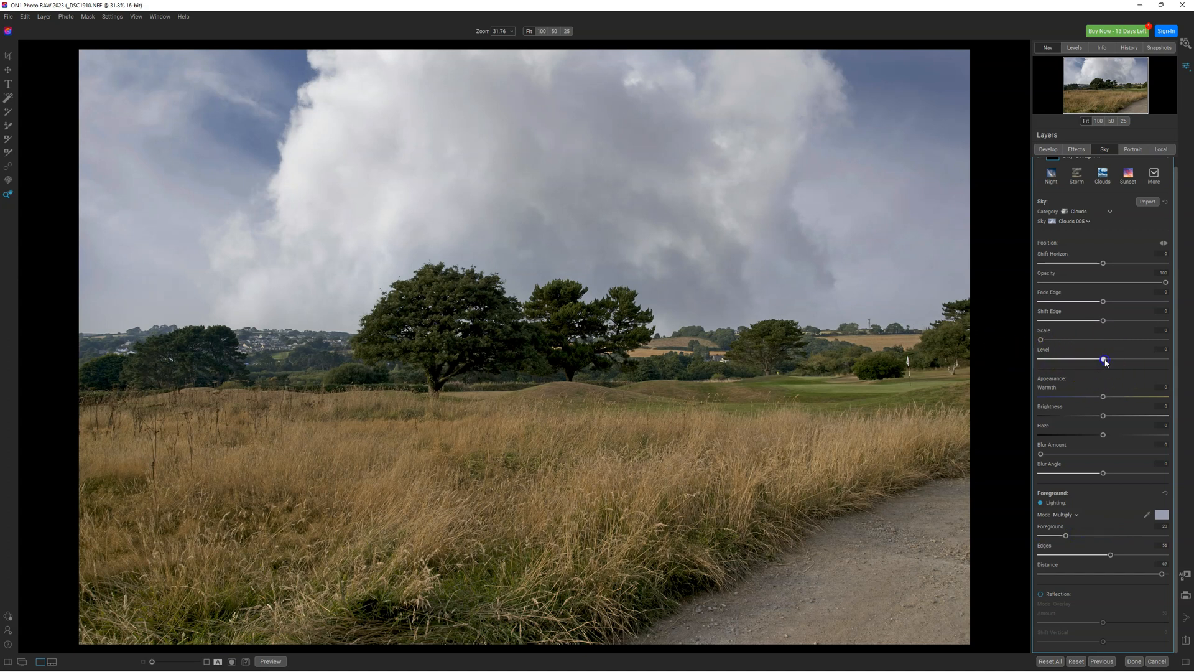
Preview tilting the cloud sky, then return Level to 0 and lower Shift Horizon
drag(1106, 359, 1060, 359)
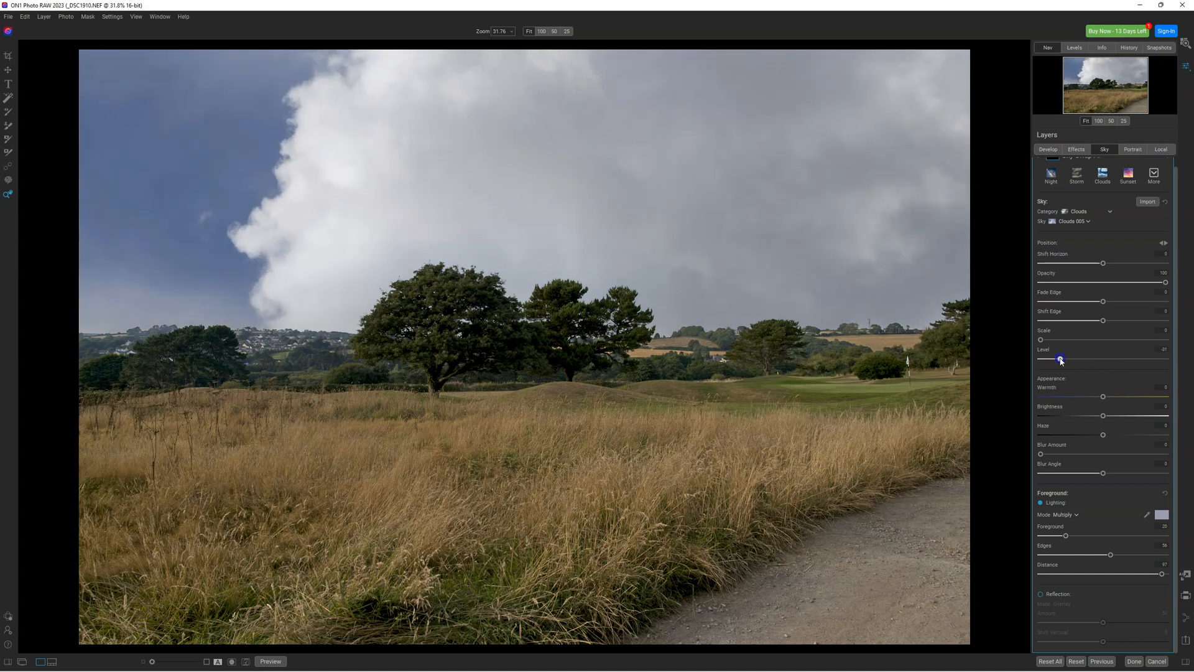
drag(1060, 359, 1085, 359)
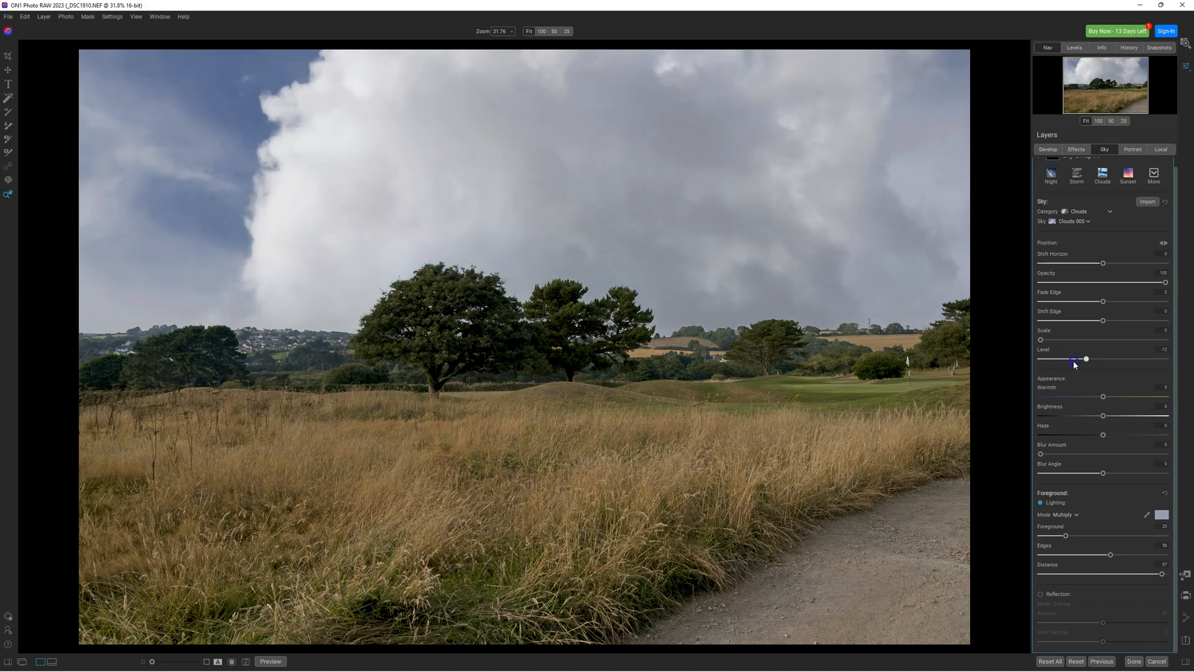
drag(1085, 358, 1146, 359)
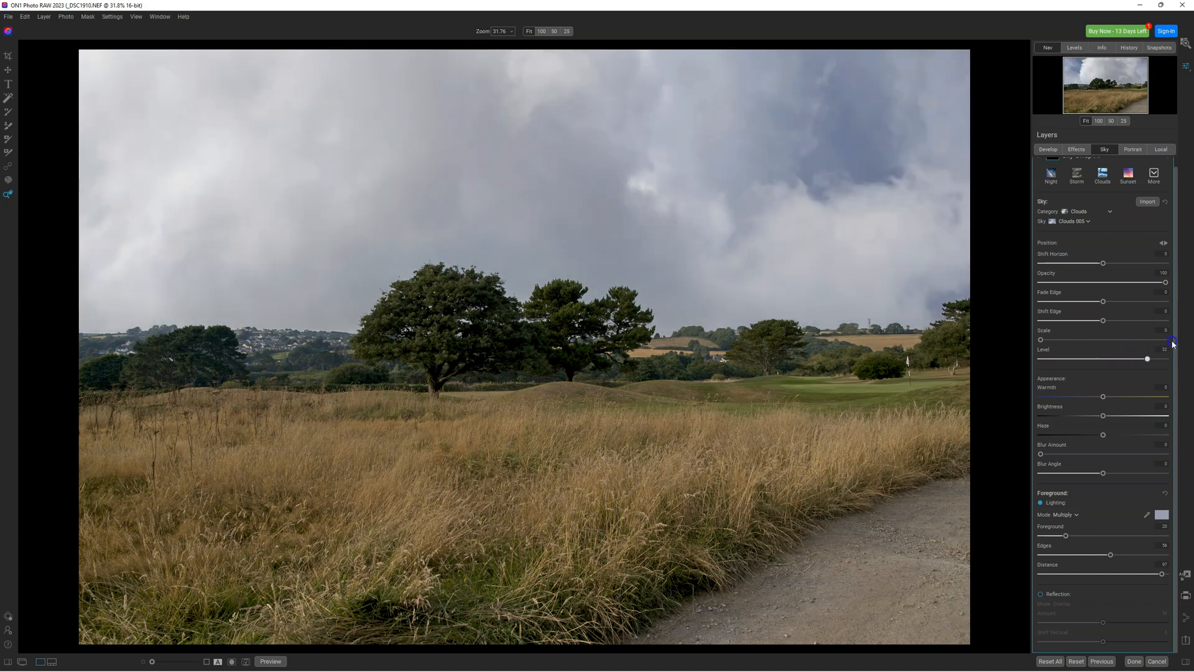
drag(1146, 358, 1097, 358)
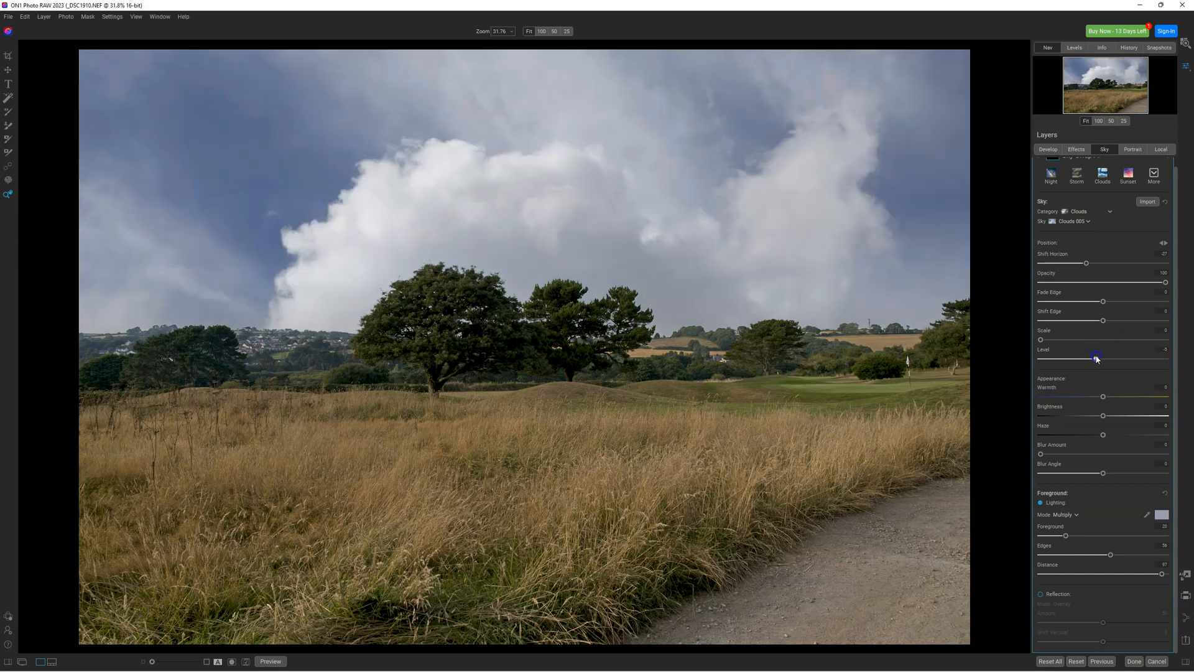
drag(1096, 358, 1102, 359)
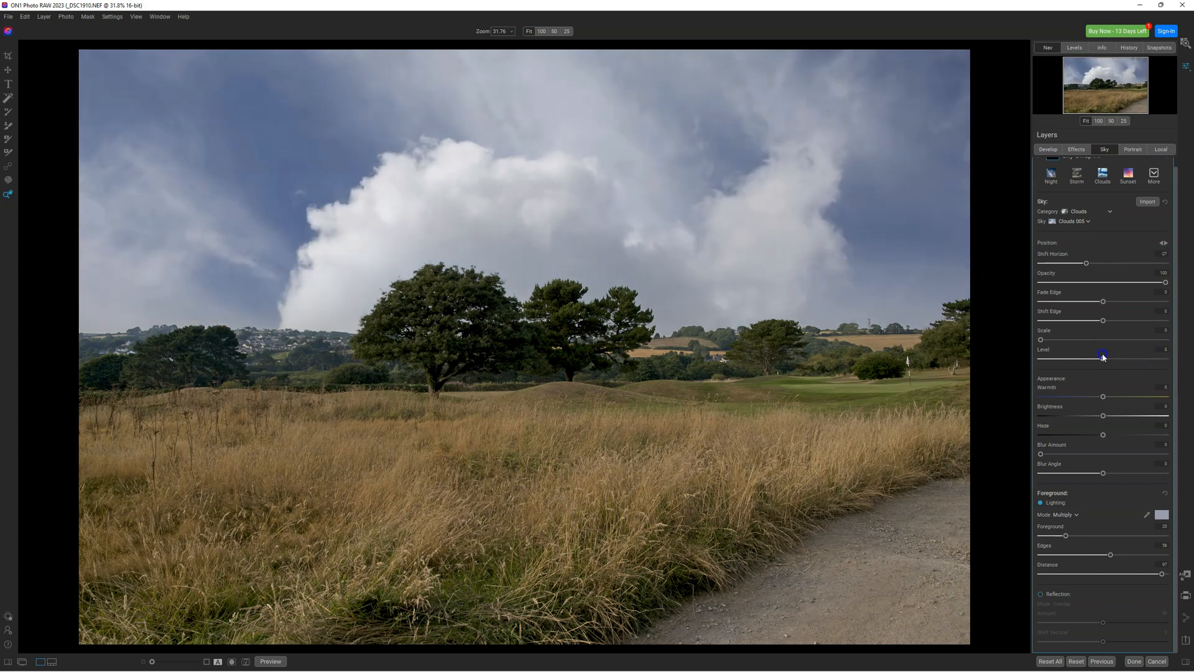
drag(1102, 359, 1130, 358)
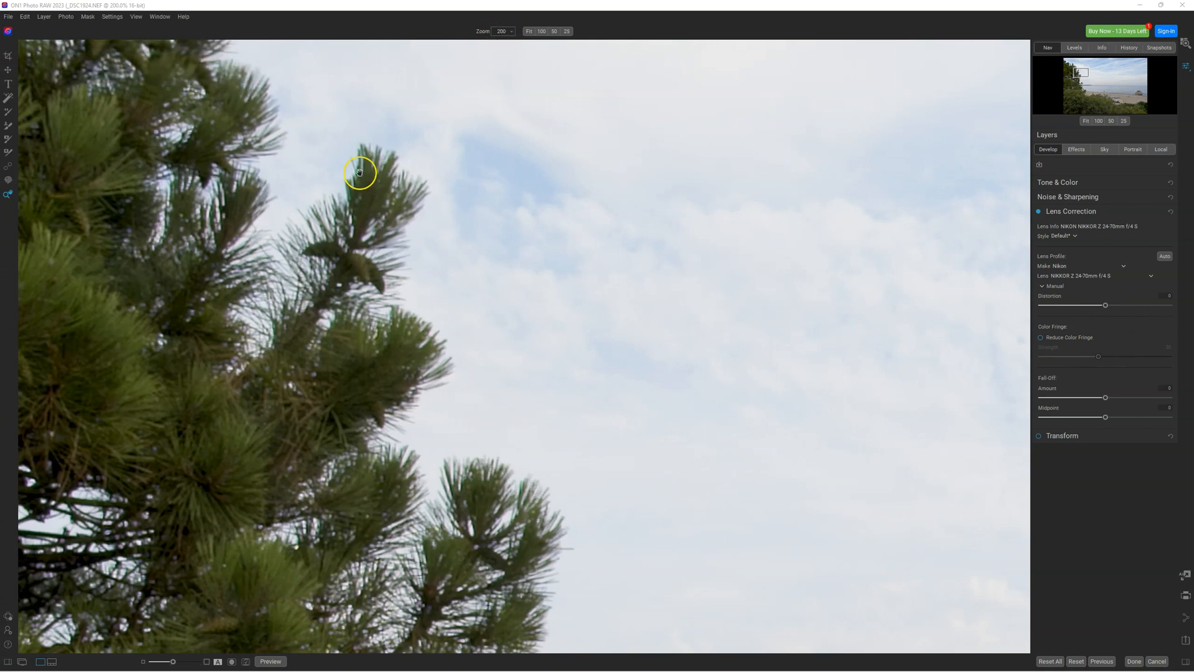
mouse_move(343, 237)
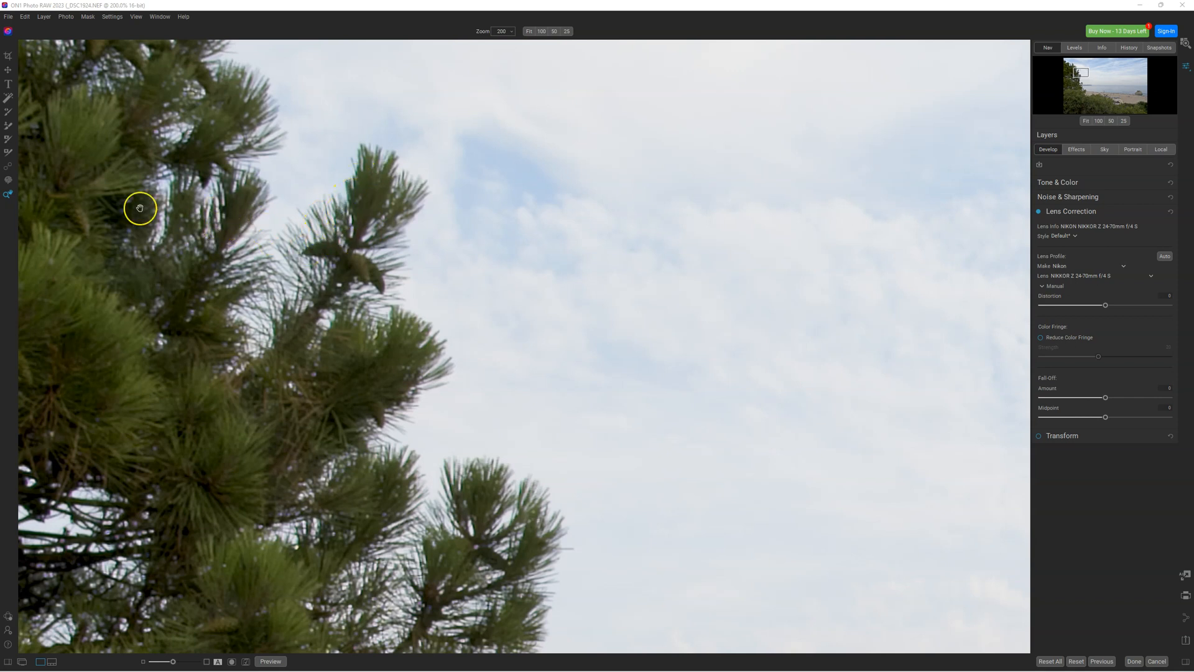
mouse_move(1062, 275)
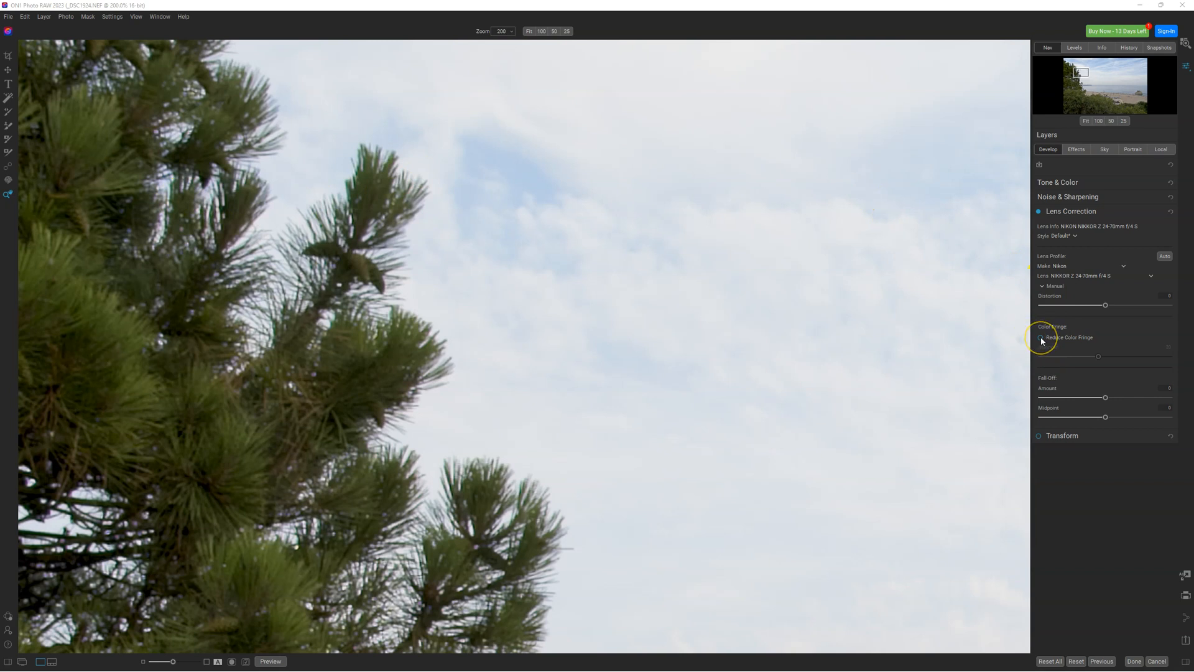
Enable Reduce Color Fringe, test Strength up to 100 and back, and toggle to compare
click(1039, 337)
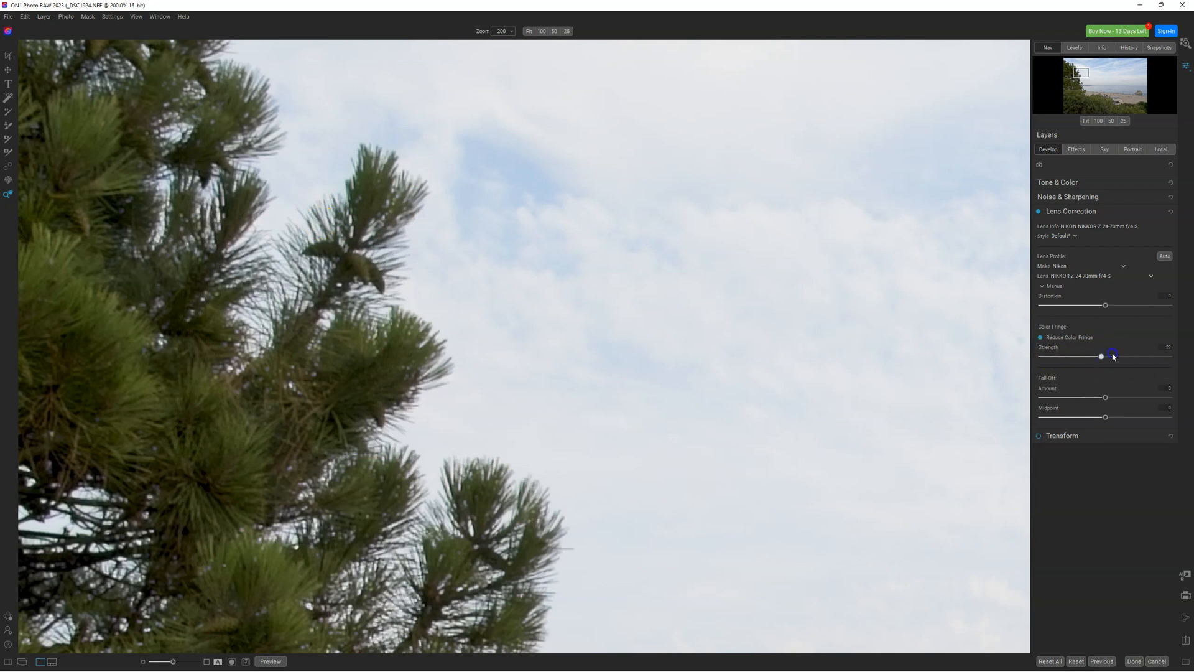
drag(1100, 356, 1168, 356)
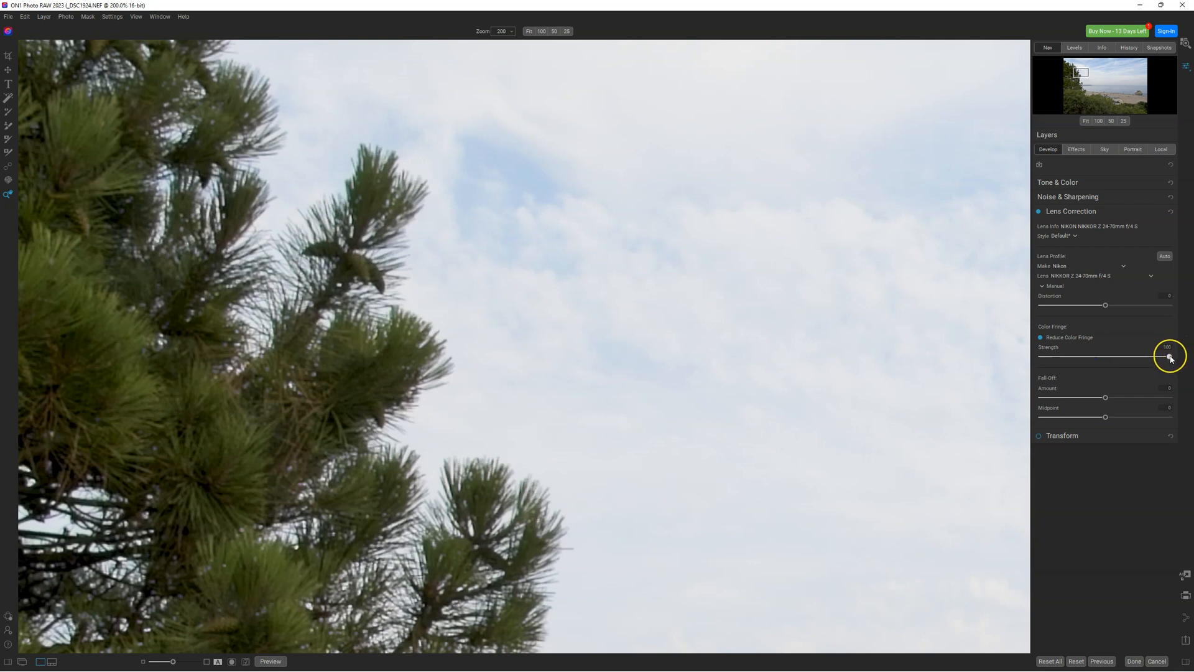
drag(1165, 356, 1154, 356)
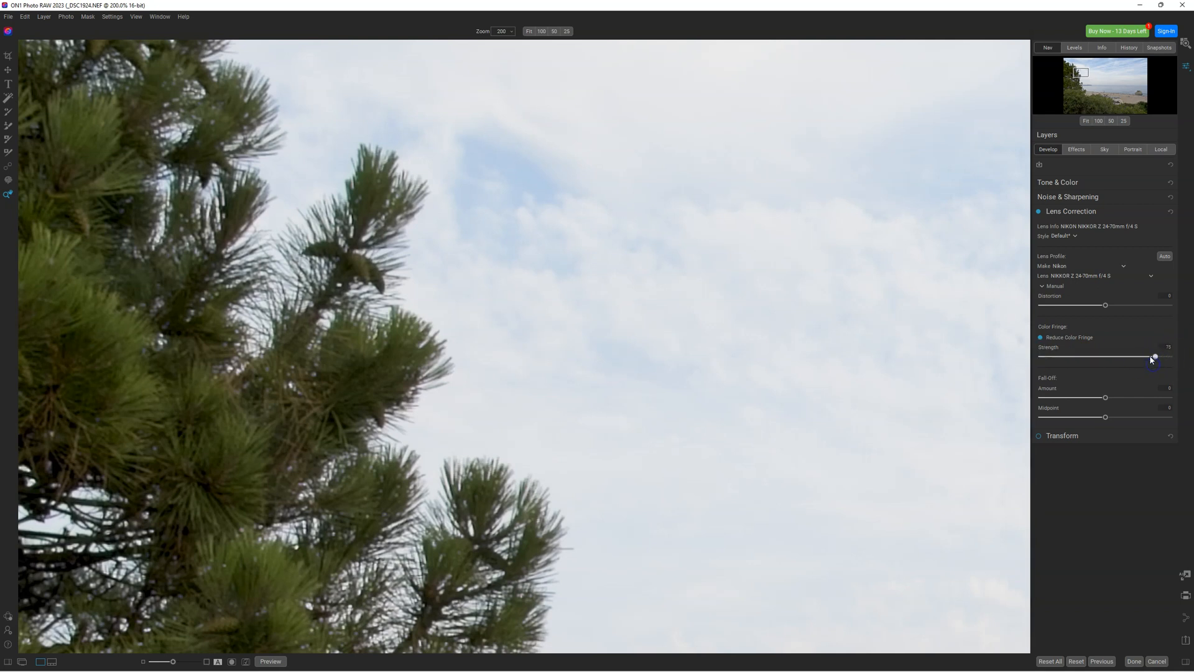
drag(1154, 356, 1098, 357)
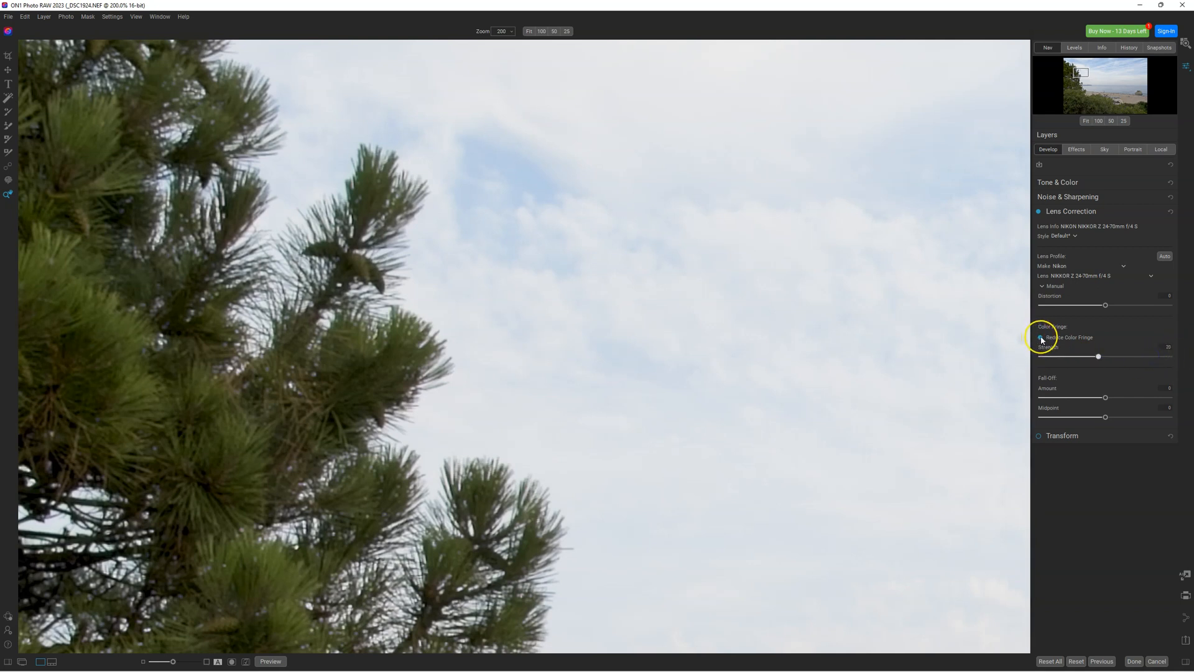
click(1041, 337)
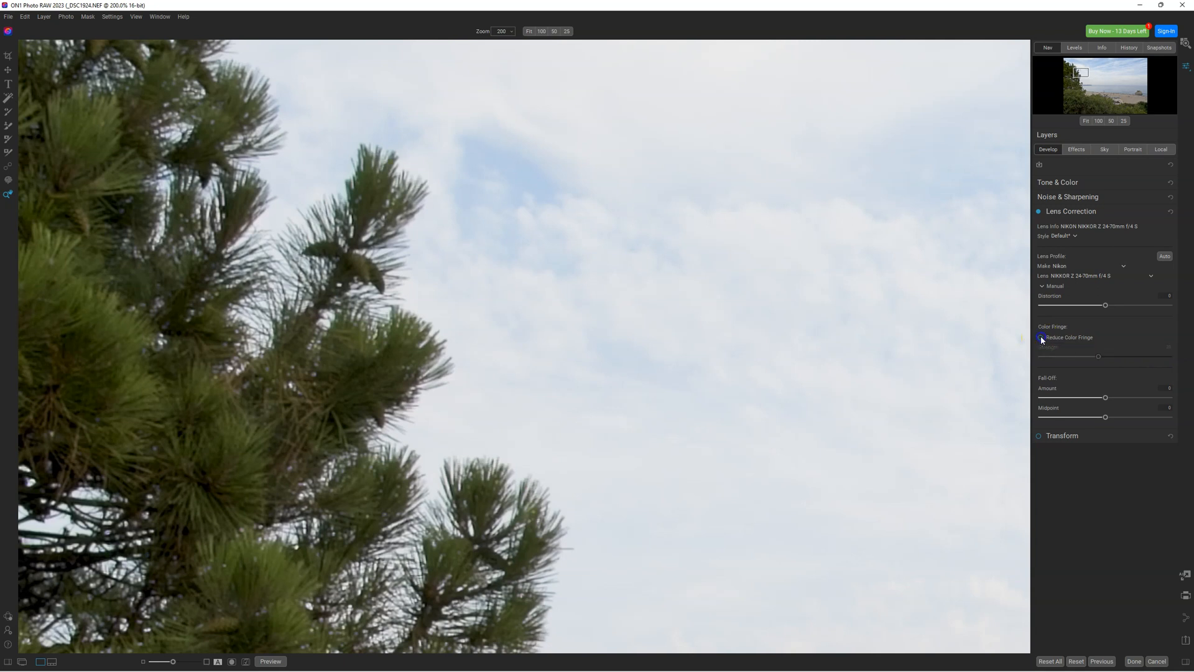
click(1040, 338)
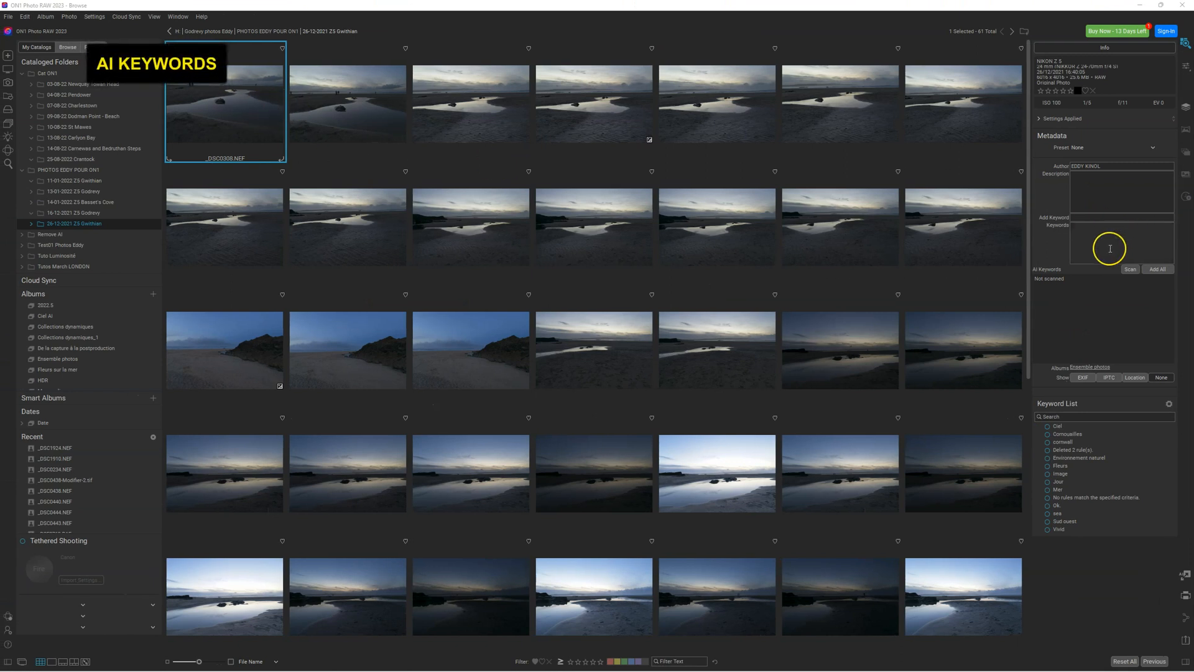
Scan the beach photo for AI keywords and add the Low-contrast, Natural environment and Sky suggestions
click(1130, 269)
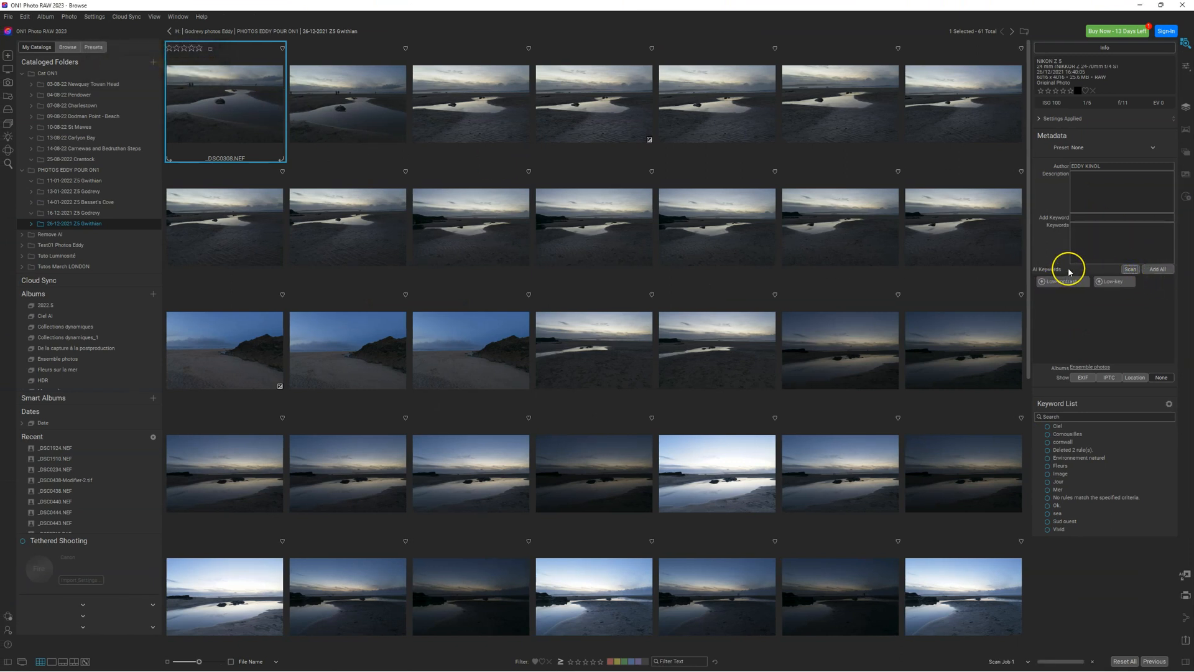
click(1130, 268)
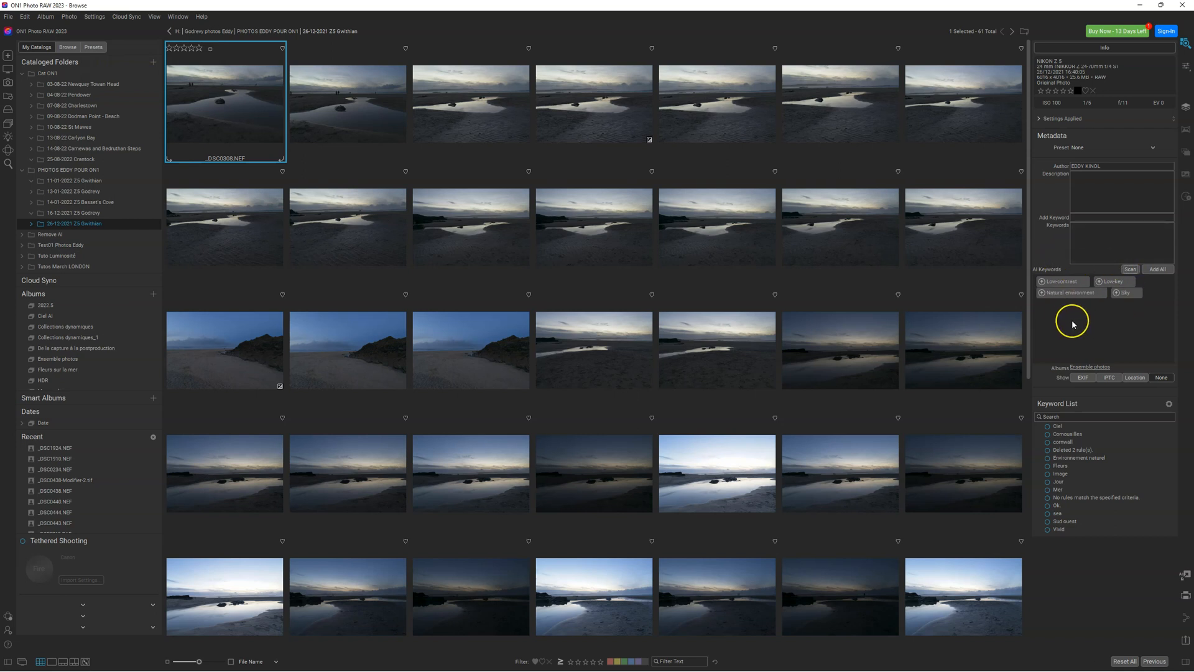
mouse_move(1077, 322)
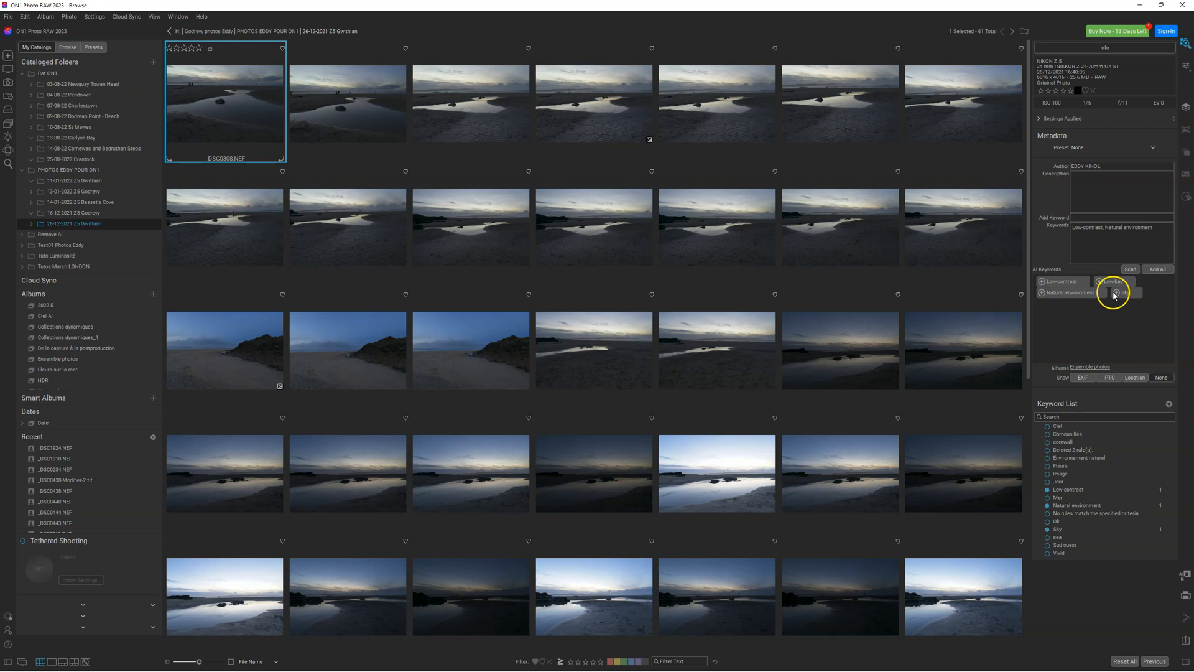
click(1113, 293)
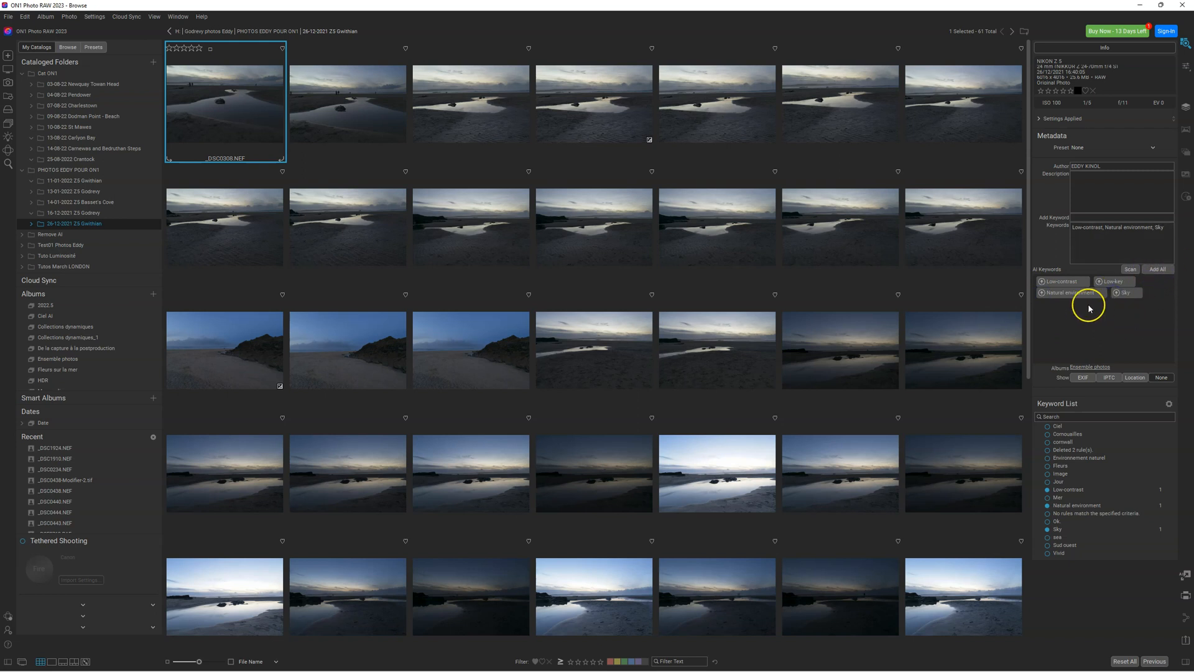
mouse_move(1168, 274)
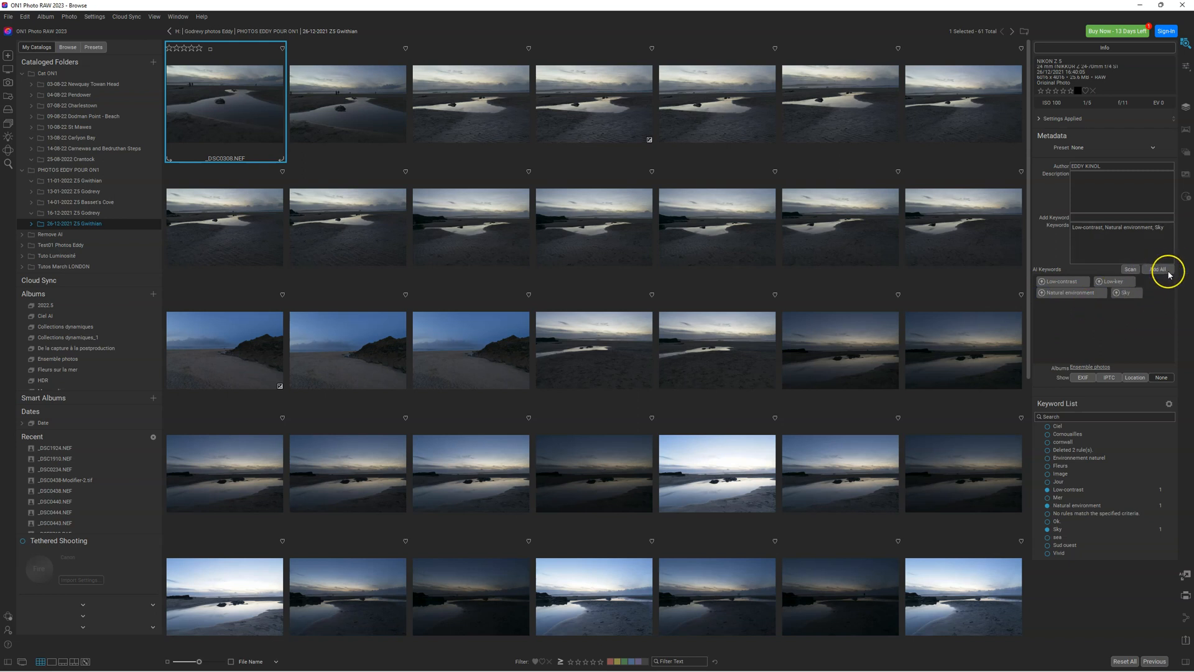